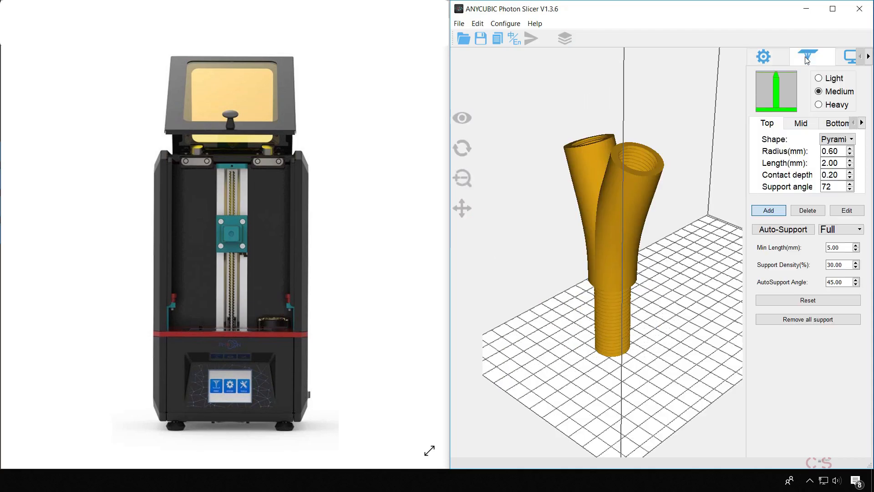
- Set Auto-Support to Platform mode and review the slice settings briefly
left_click(836, 228)
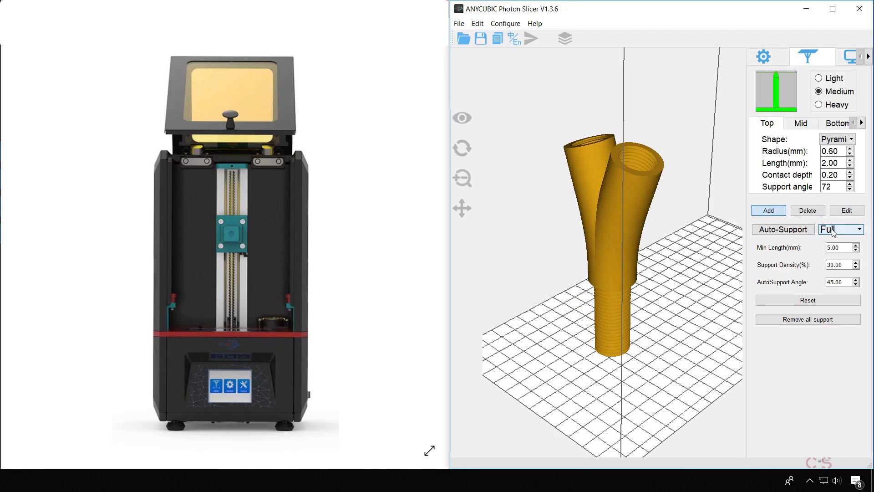
left_click(838, 230)
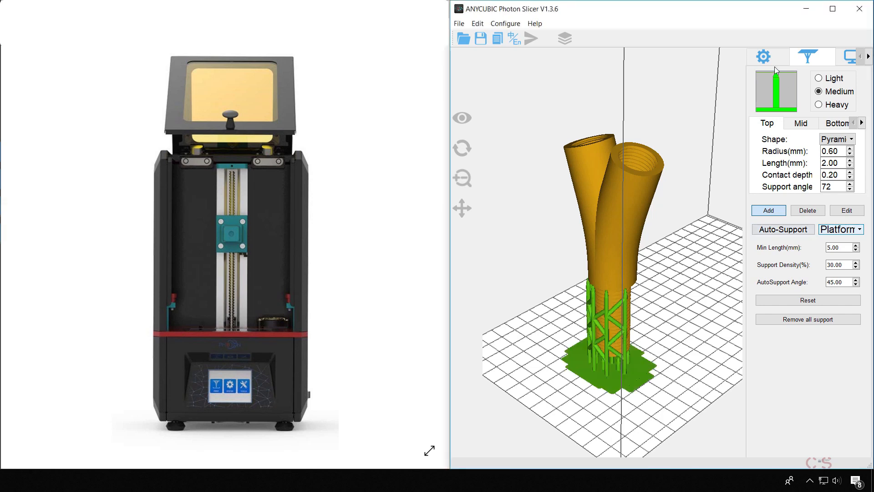
left_click(814, 57)
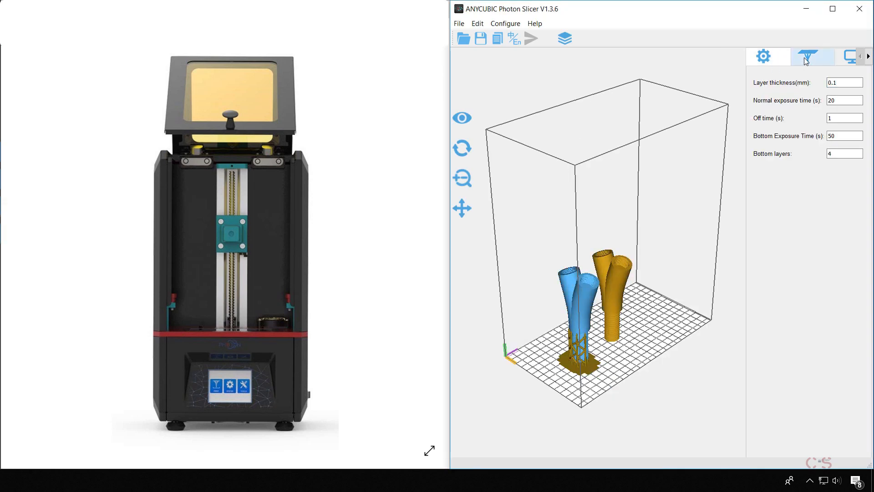
left_click(813, 57)
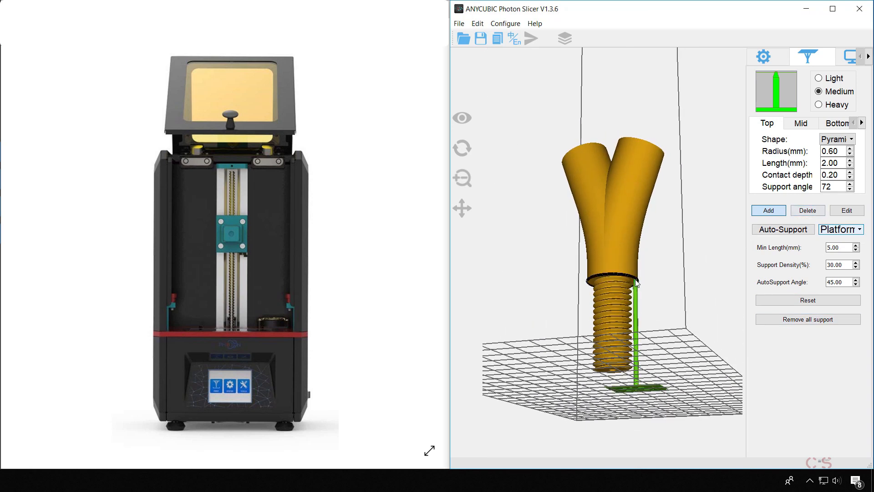
- Add a support under the Y-tube's threaded base section
left_click(767, 211)
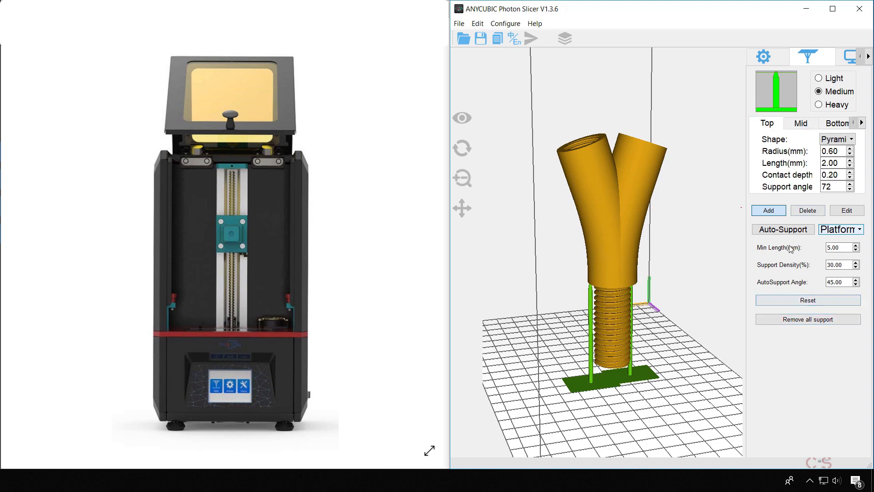
left_click(763, 57)
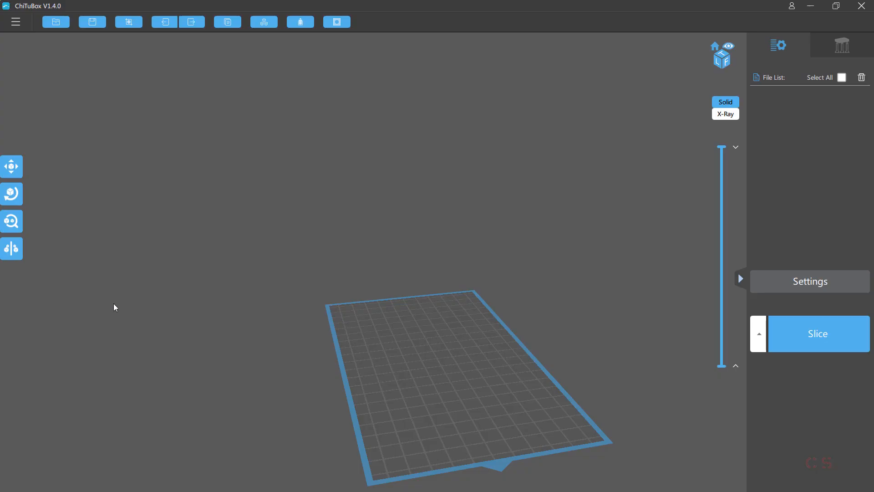
- Load T REX STL.stl from the Print 3D folder onto the plate and inspect it
left_click(54, 22)
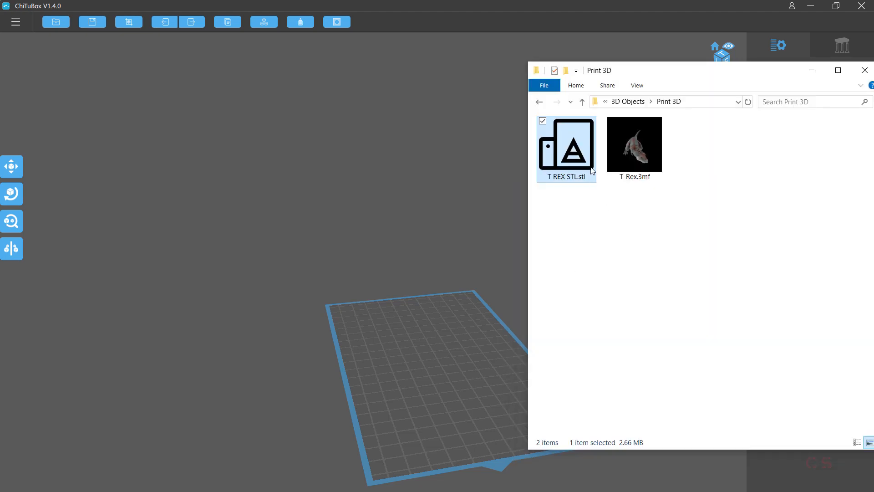
double_click(566, 144)
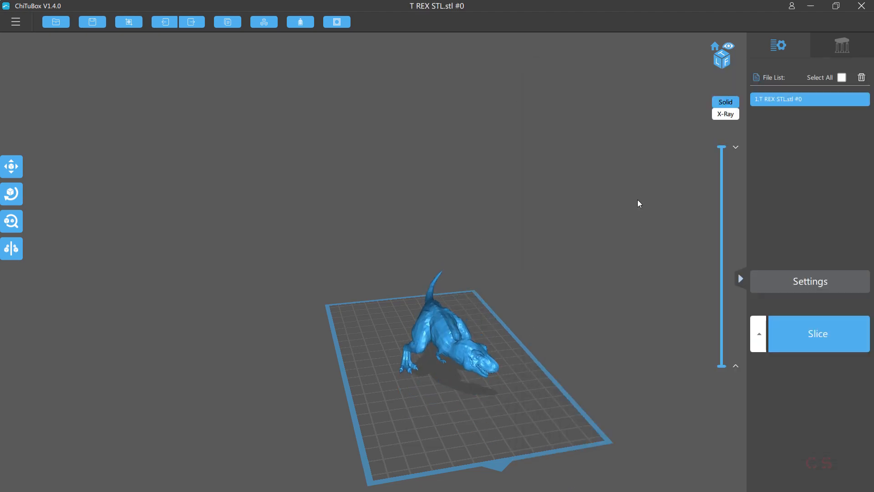
left_click(723, 55)
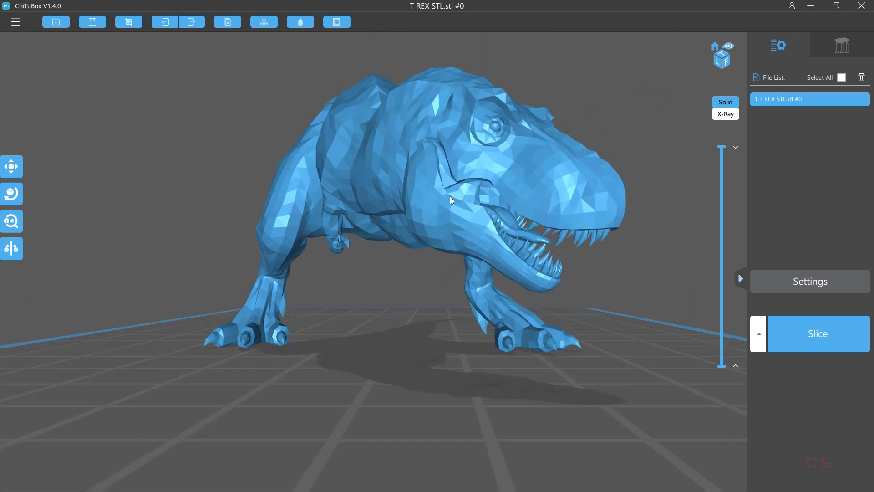
left_click_drag(451, 200, 335, 229)
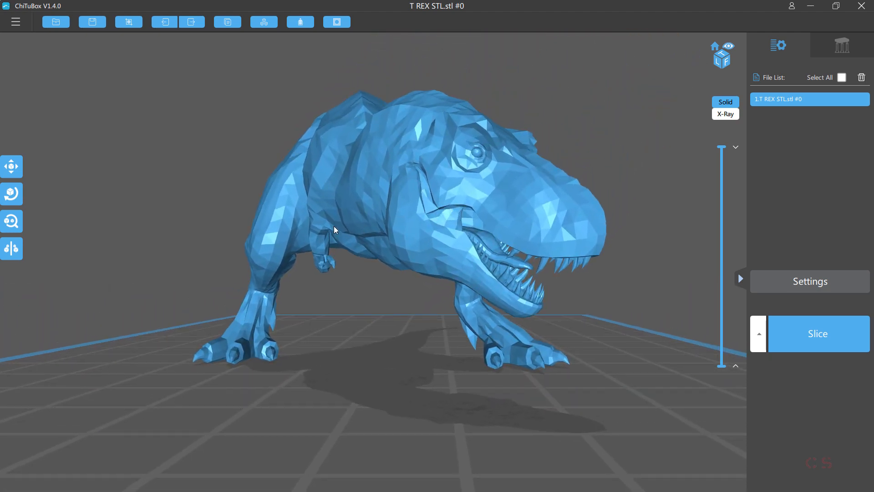
left_click(12, 194)
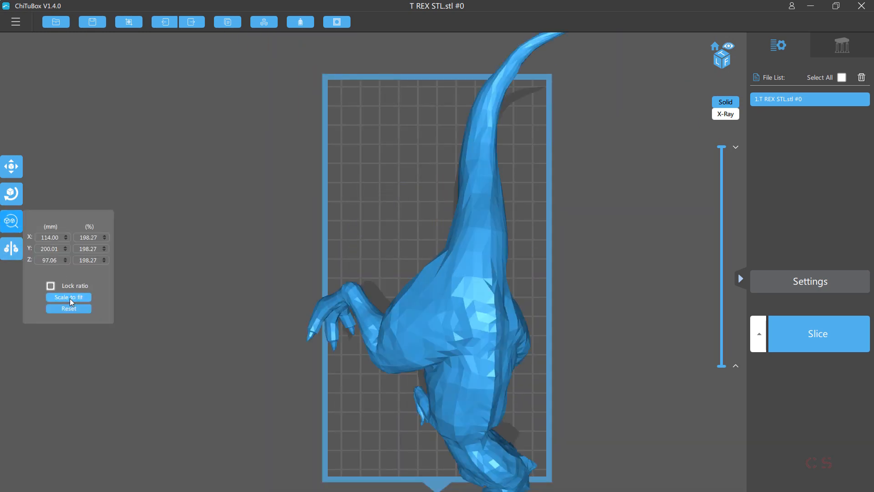
left_click(68, 297)
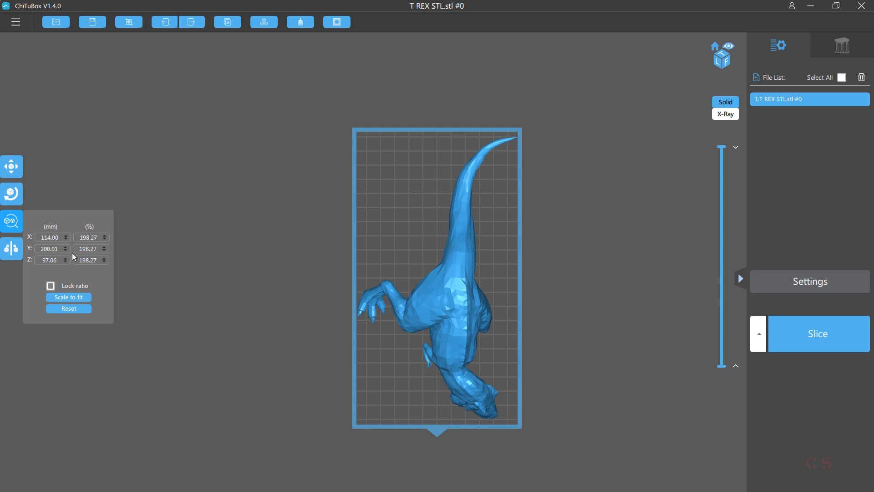
left_click(68, 309)
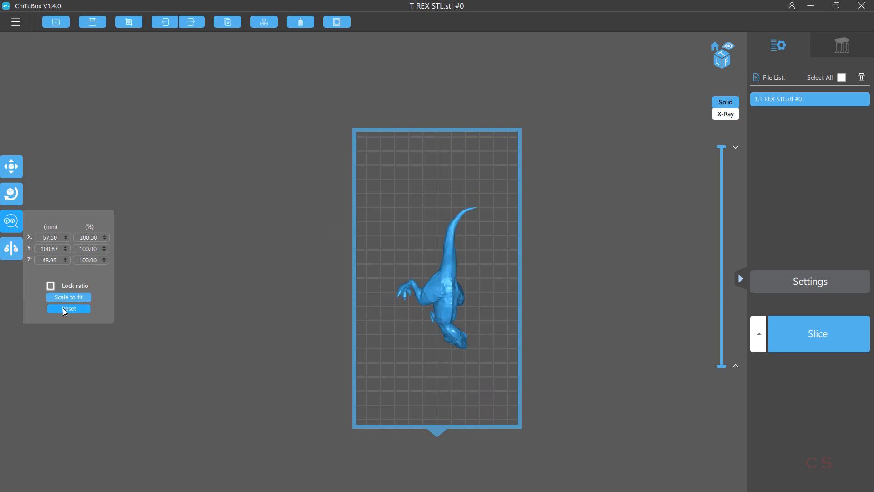
left_click(10, 193)
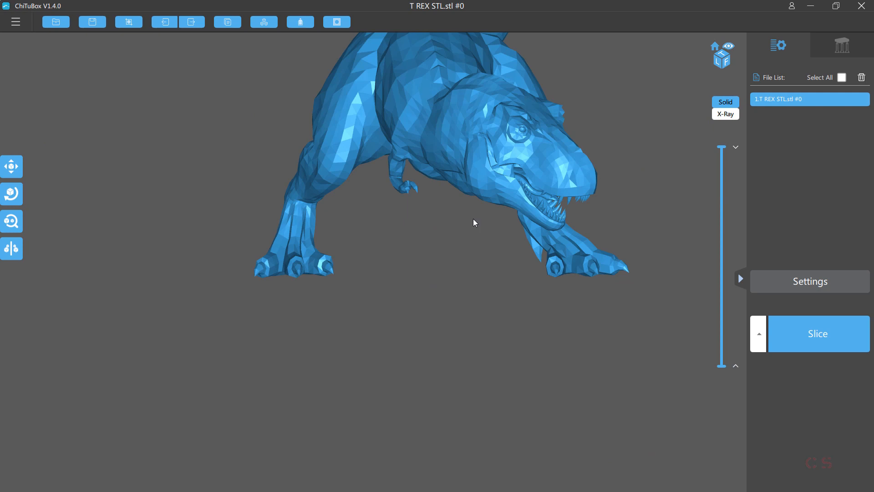
left_click_drag(474, 222, 451, 218)
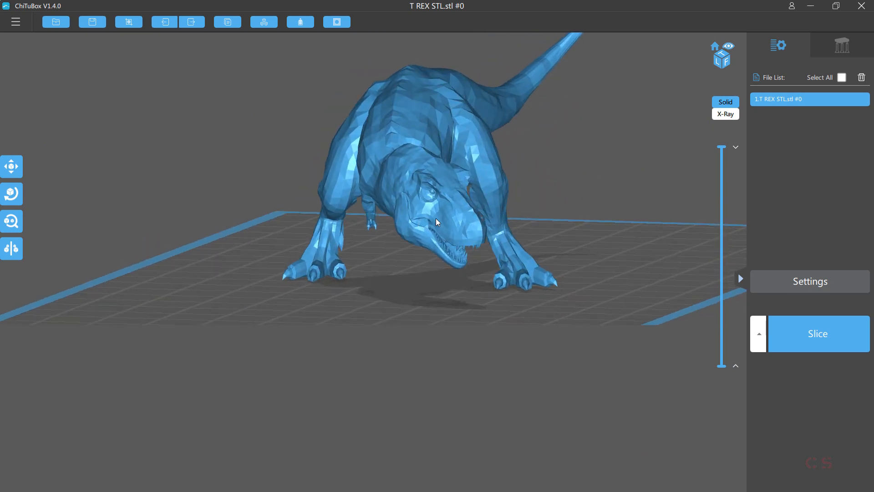
left_click_drag(438, 222, 476, 220)
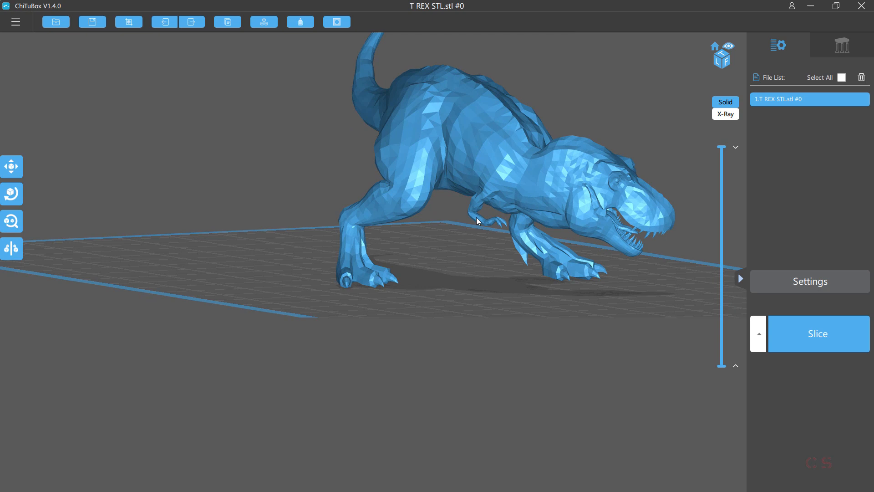
left_click_drag(476, 221, 465, 227)
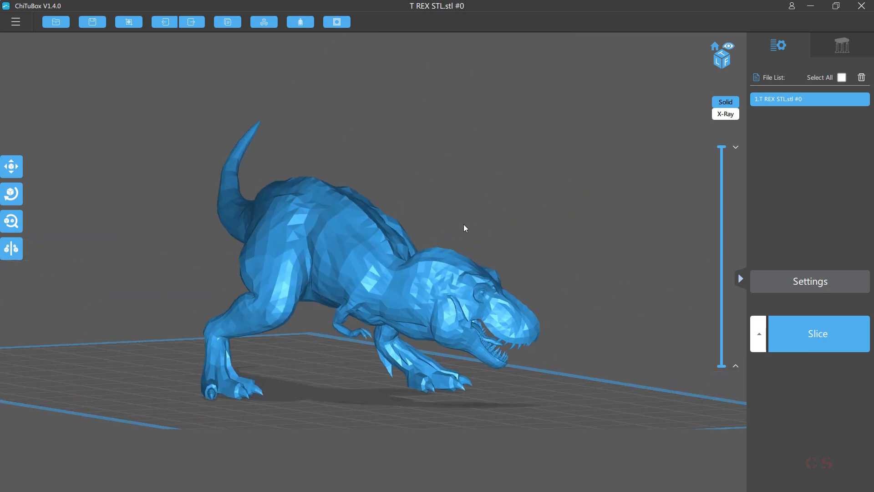
left_click_drag(466, 228, 466, 221)
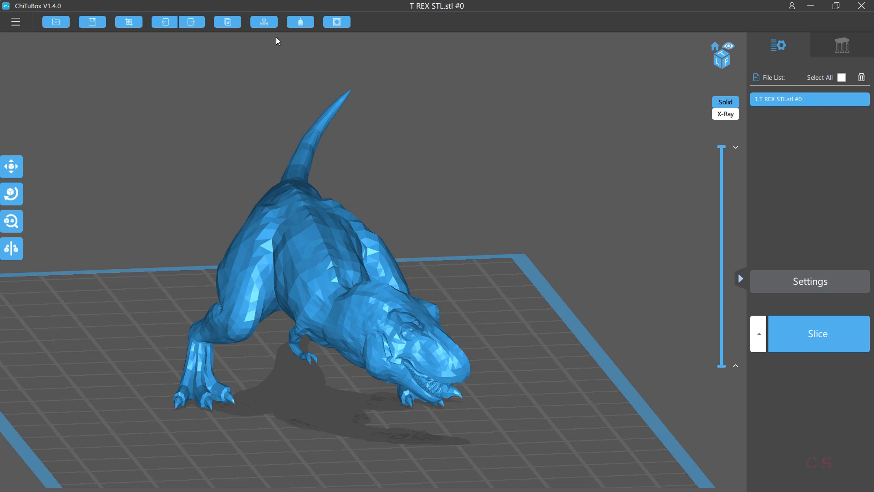
mouse_move(226, 21)
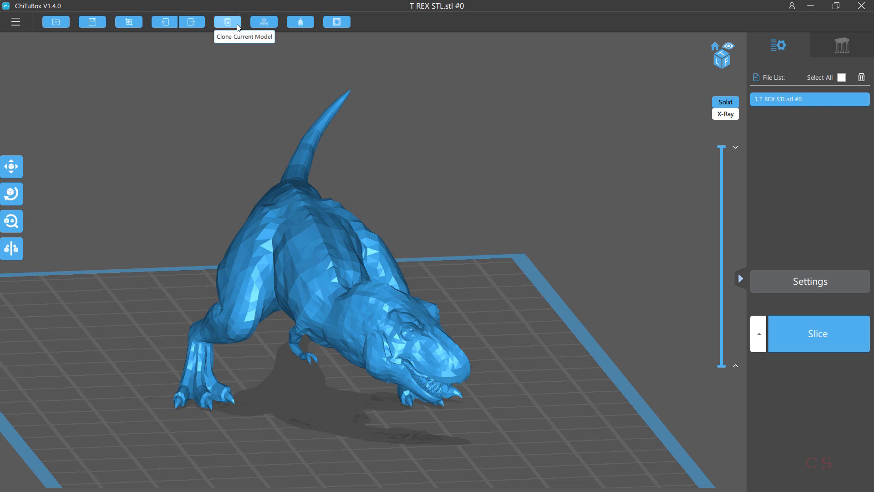
mouse_move(300, 22)
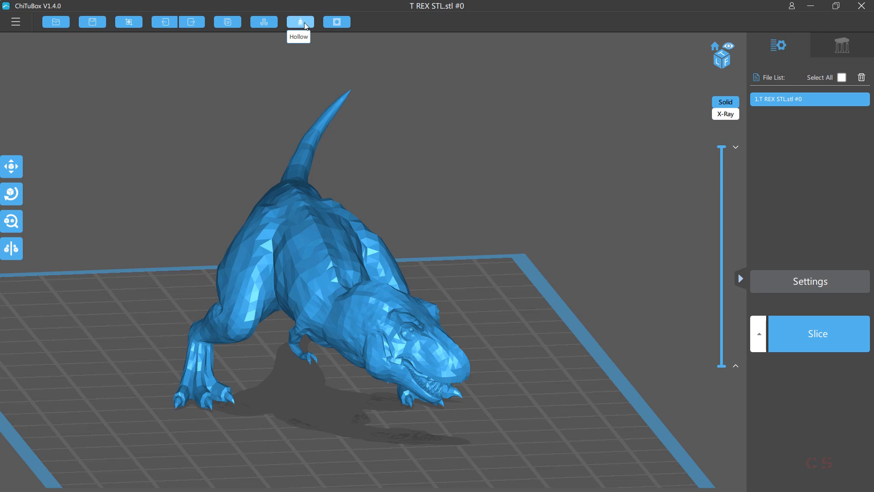
- Prepare an Inner hollow with 2.00 mm wall thickness and start cutting the view
left_click(299, 22)
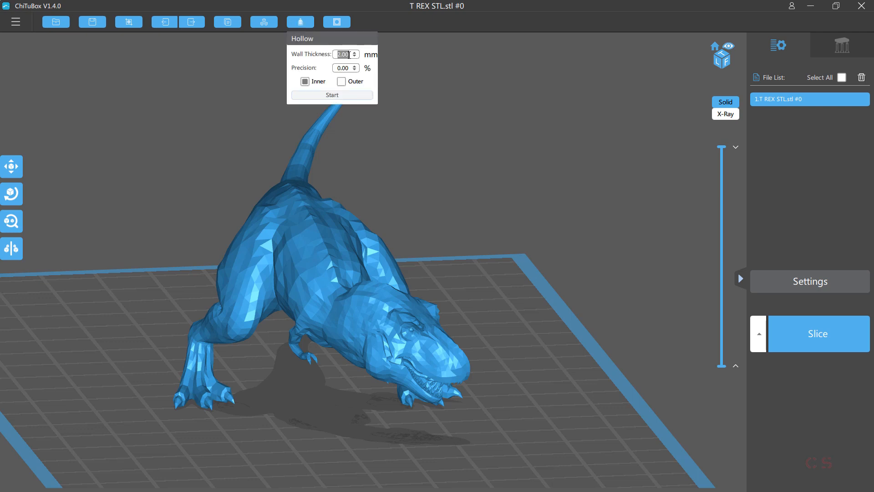
left_click(342, 67)
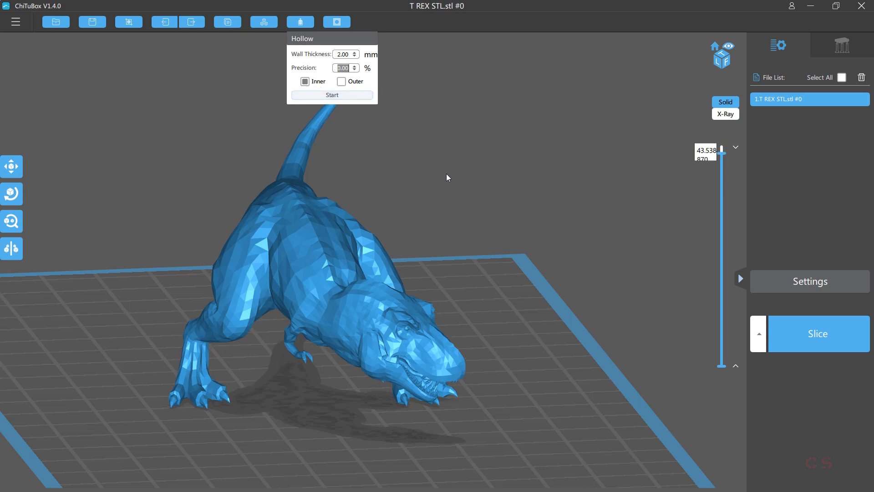
left_click_drag(721, 150, 721, 176)
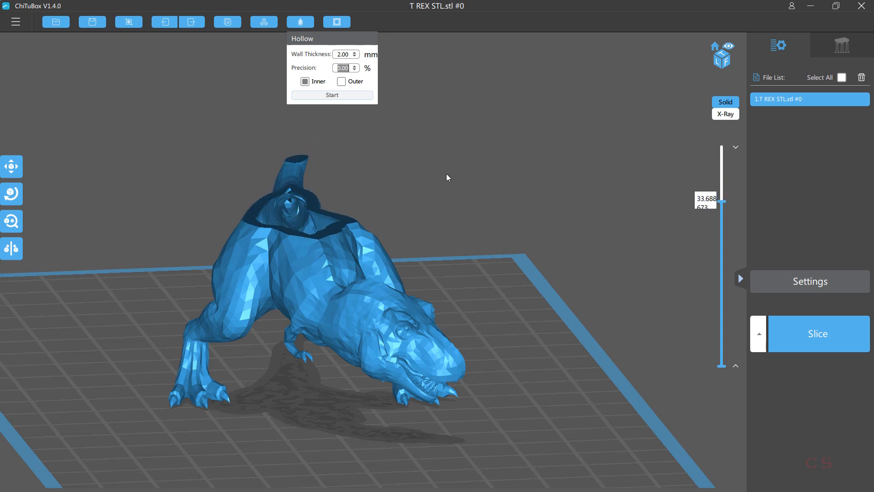
left_click_drag(721, 198, 721, 227)
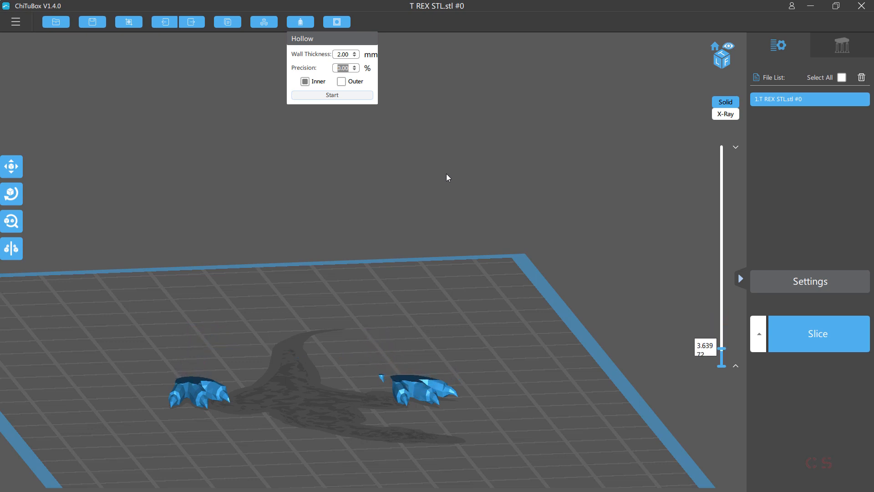
- Move the clipping plane down to the feet, back up, then through the legs
left_click_drag(722, 358, 721, 149)
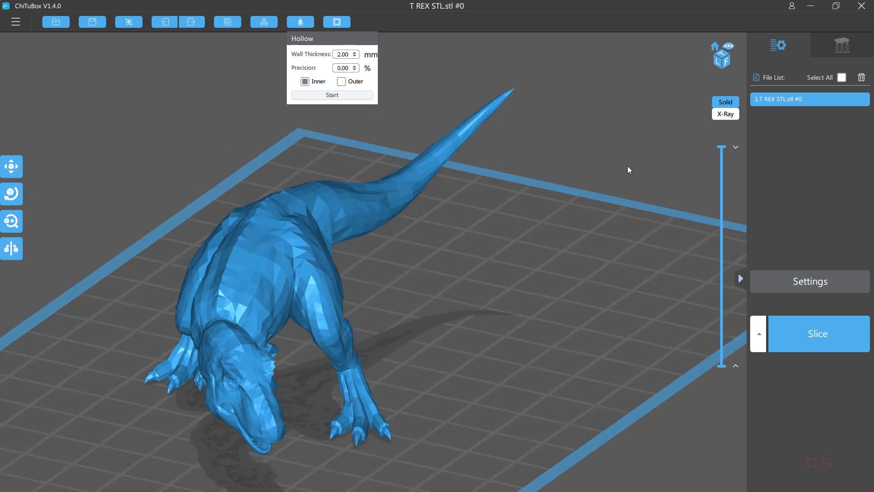
left_click_drag(722, 151, 721, 160)
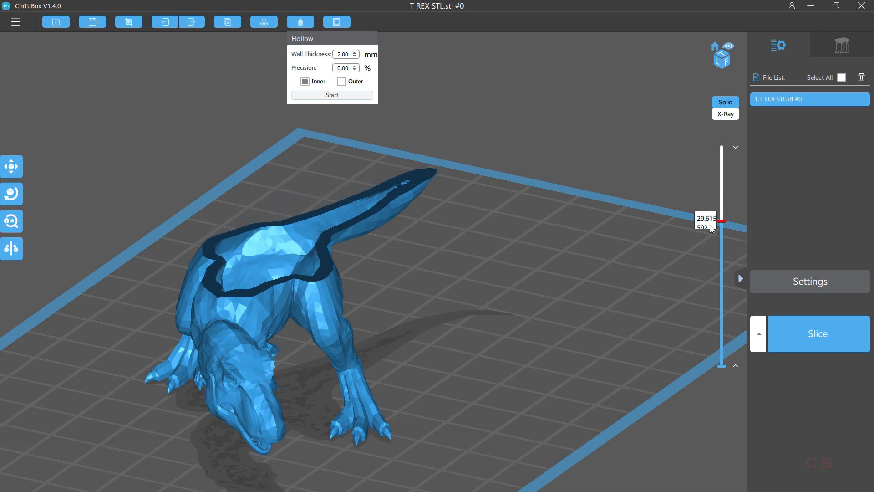
left_click_drag(722, 220, 722, 250)
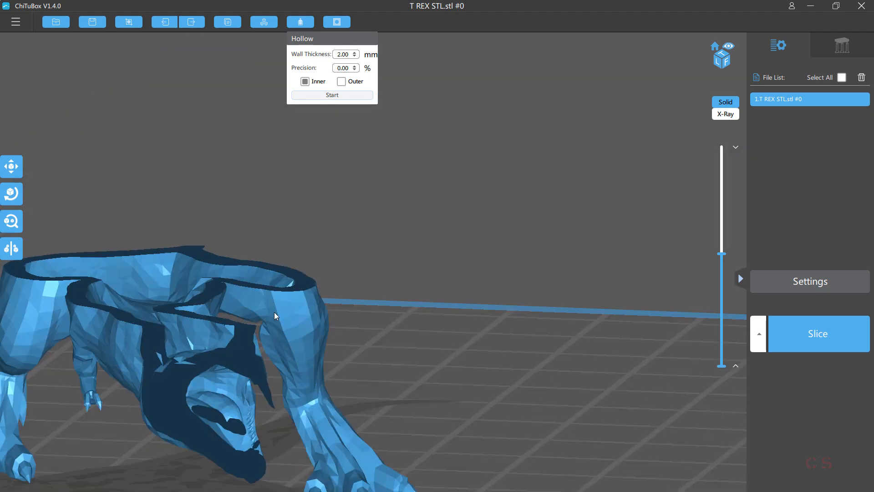
- Inspect the hollow shell in X-Ray rendering from several angles
left_click_drag(273, 316, 339, 360)
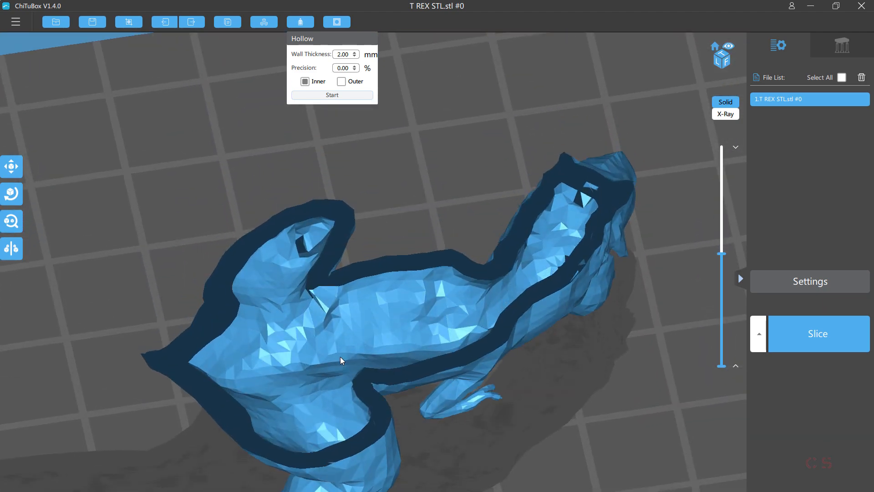
mouse_move(470, 312)
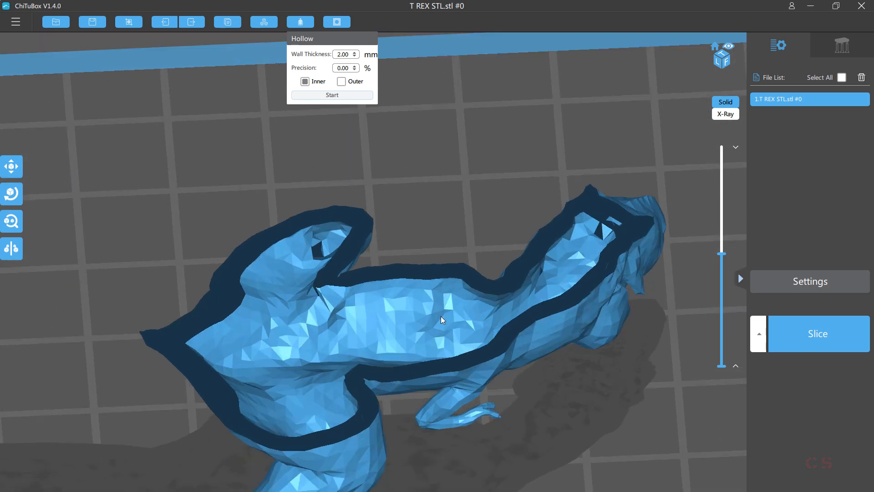
left_click(726, 114)
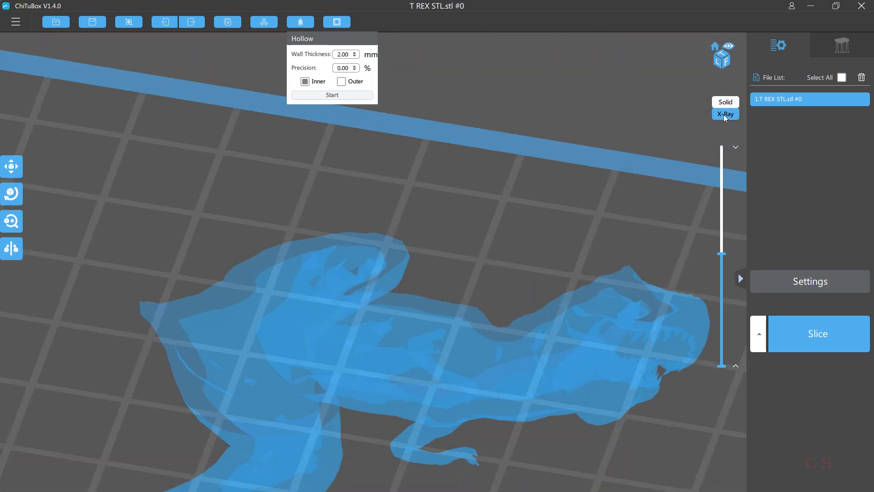
mouse_move(449, 350)
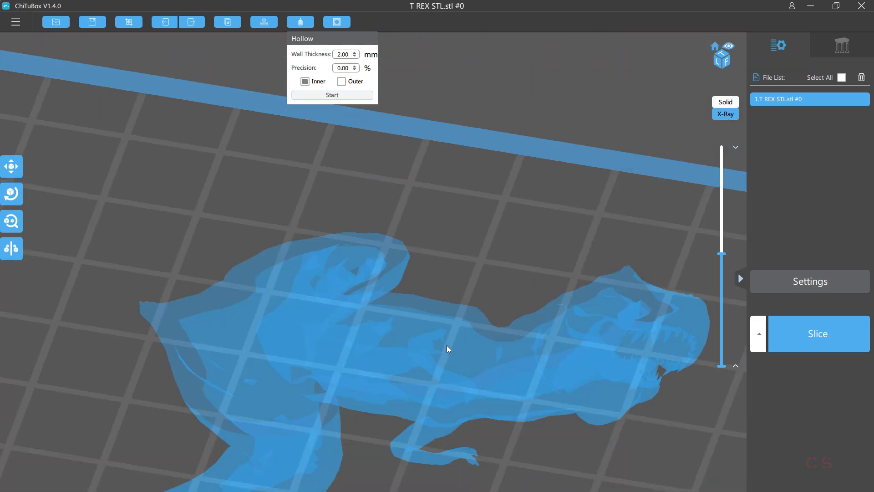
left_click_drag(447, 349, 429, 312)
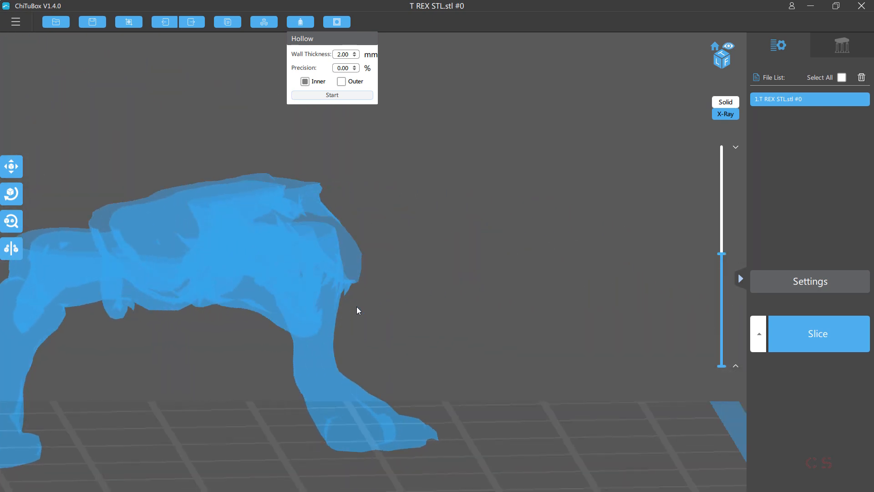
left_click_drag(357, 310, 421, 317)
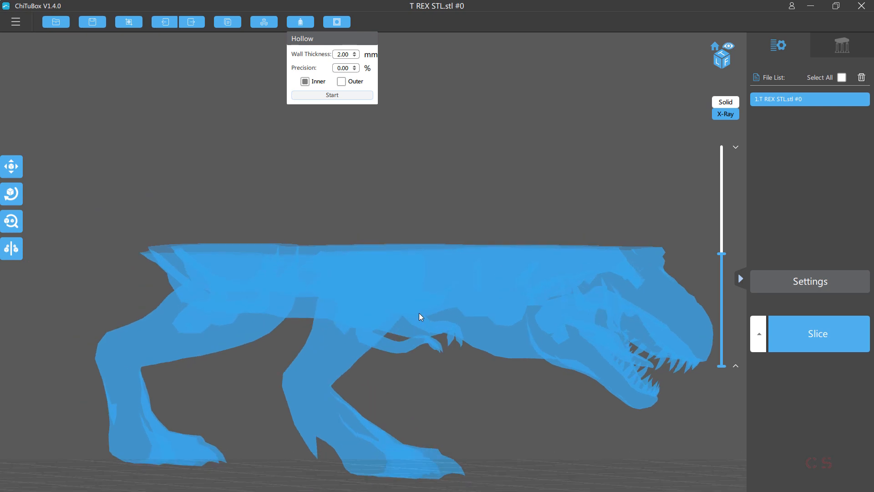
- Return to Solid rendering and a three-quarter view of the whole T-Rex
left_click(725, 102)
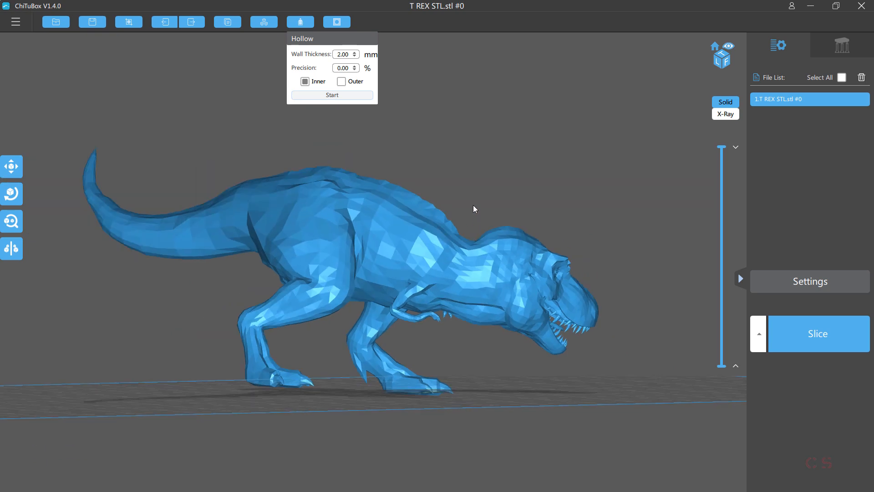
left_click_drag(474, 210, 531, 167)
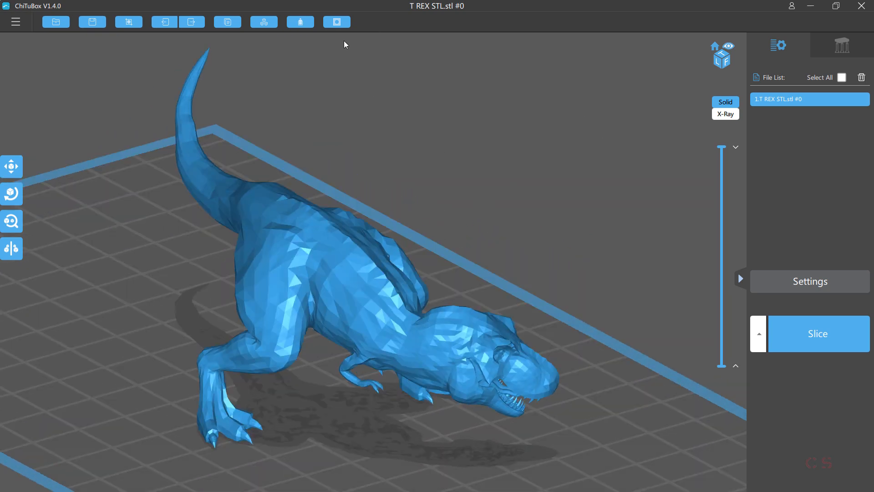
mouse_move(336, 22)
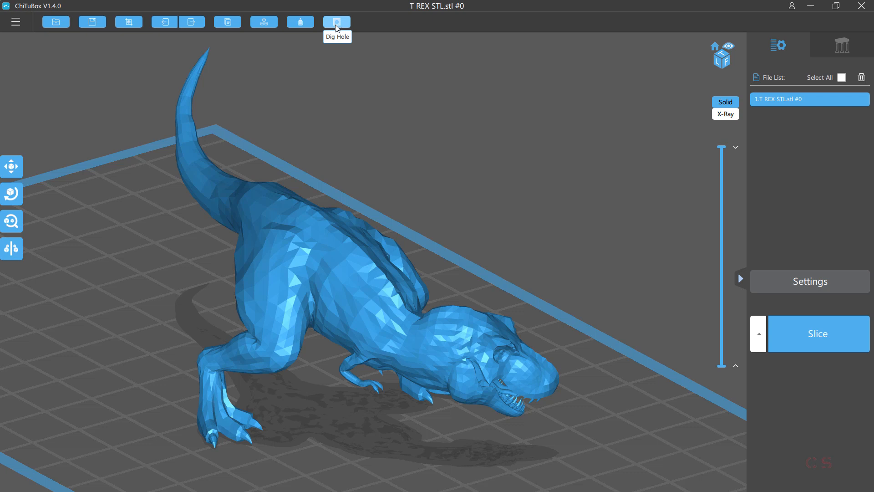
- Dig a 2.00 mm Circle hole through the dinosaur's back with Keep the hole ticked
left_click(336, 22)
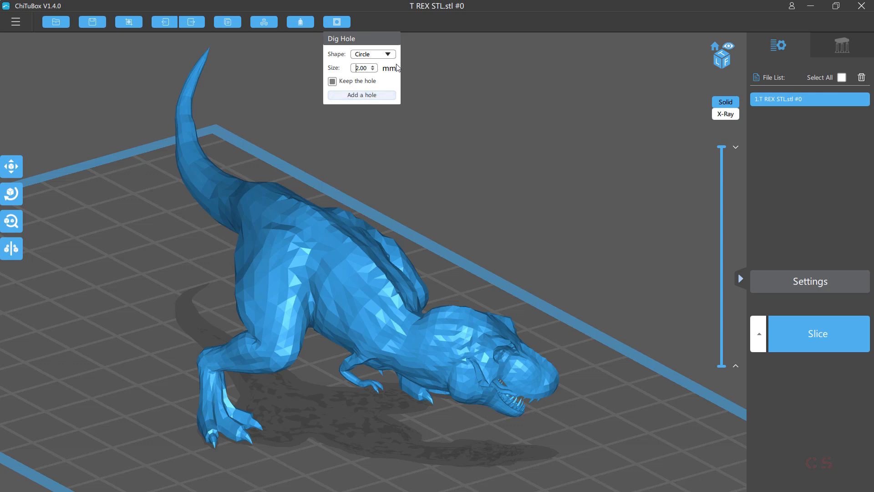
left_click(372, 53)
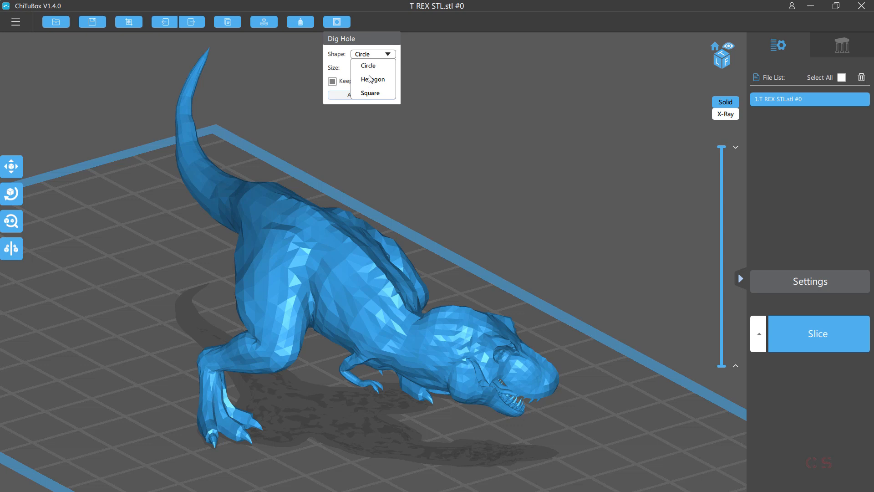
left_click(367, 65)
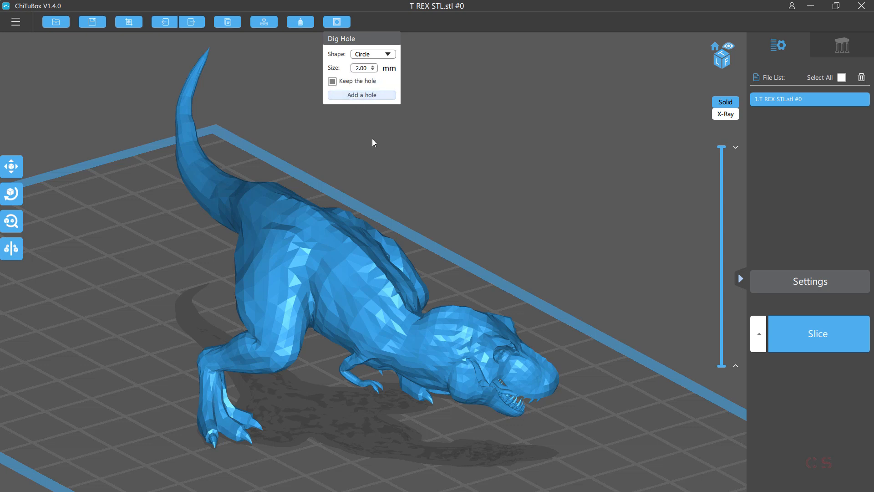
left_click_drag(373, 142, 276, 232)
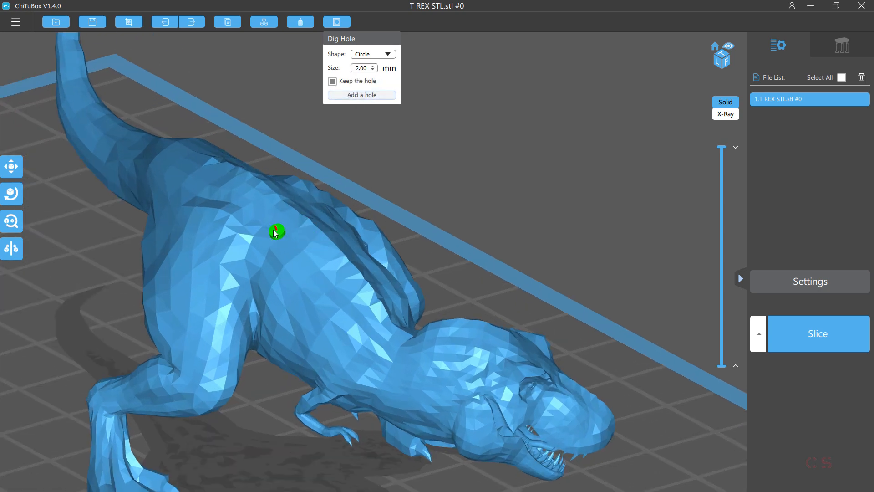
left_click(361, 95)
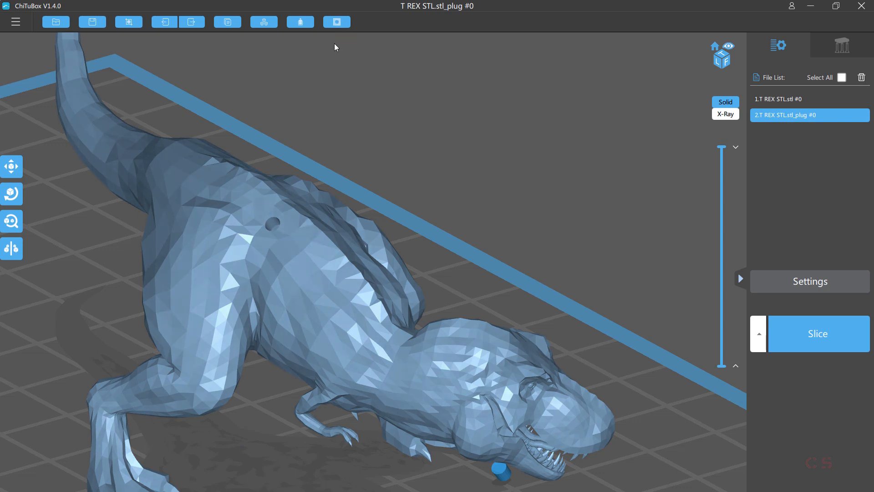
- Check the separate plug piece, reselect the dinosaur and show the whole model with its hole
left_click(808, 98)
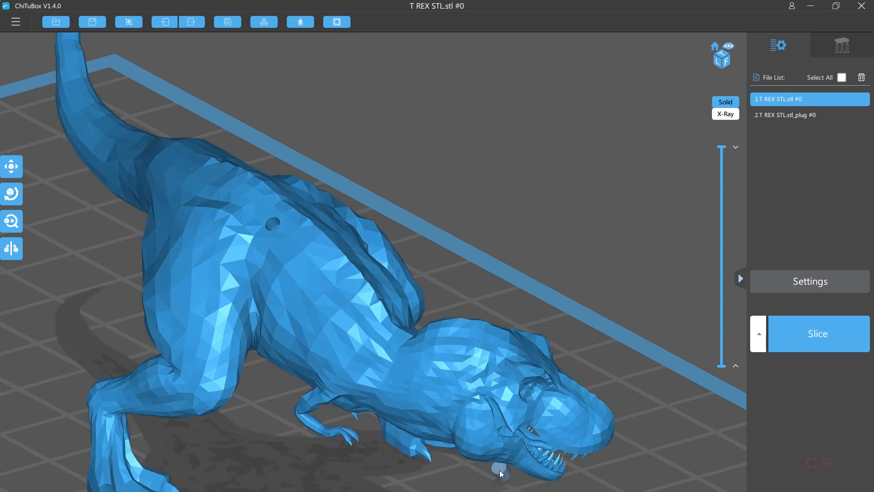
left_click(809, 115)
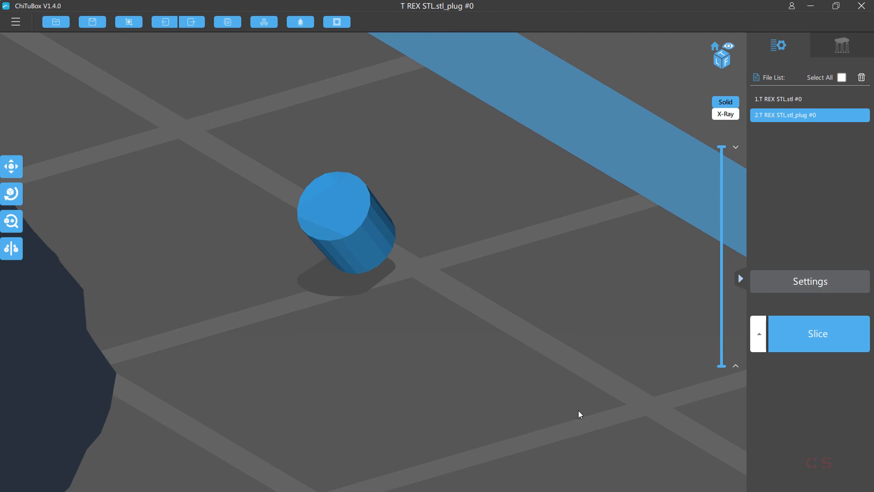
left_click(808, 98)
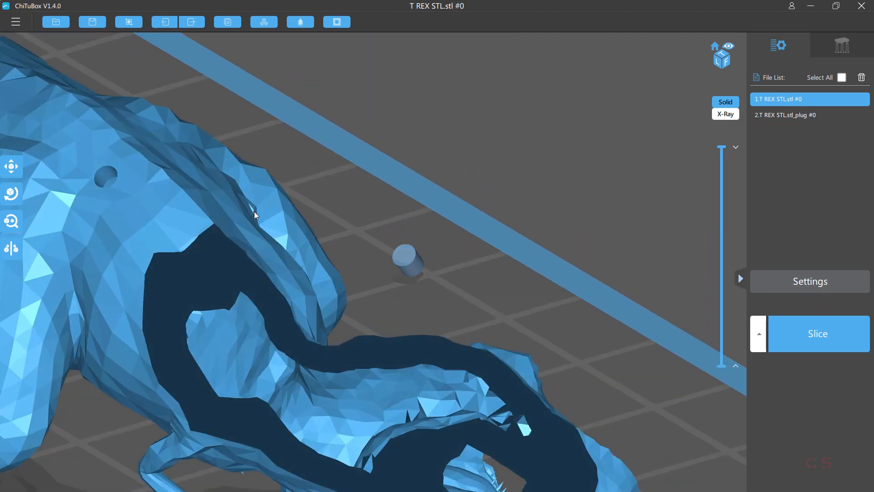
left_click_drag(254, 215, 370, 267)
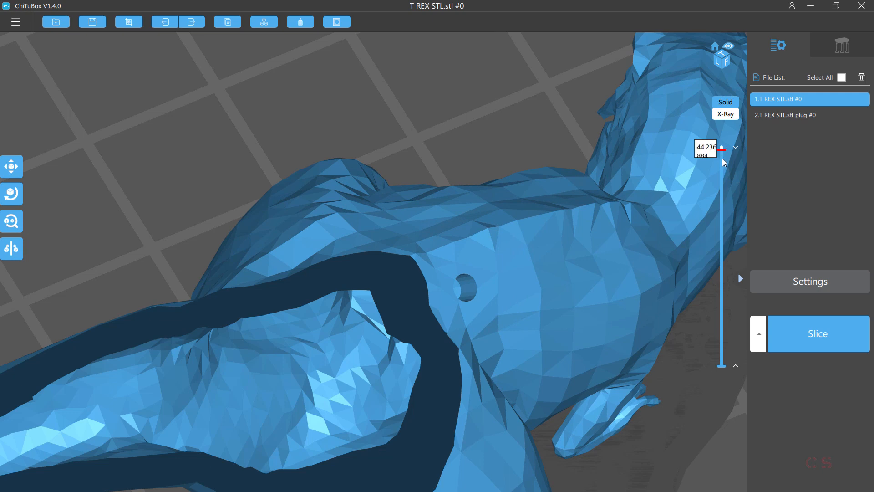
left_click_drag(723, 147, 727, 217)
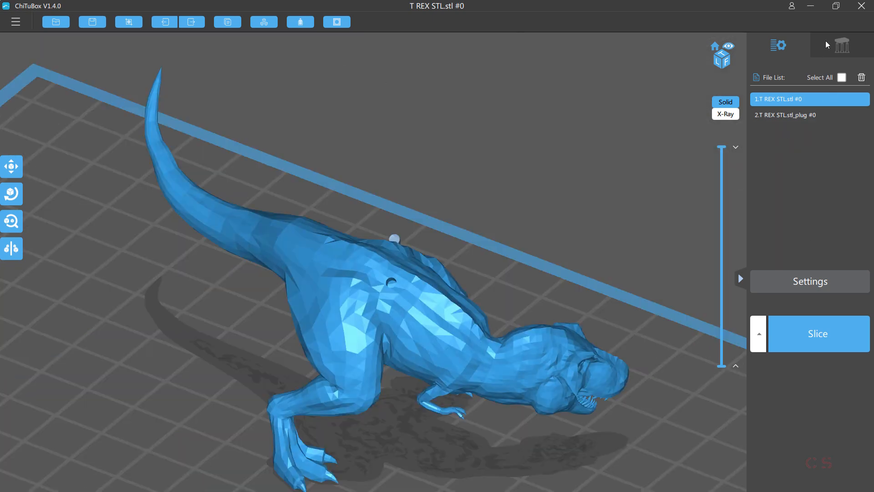
- Choose medium support strength and generate platform supports at 10% density
left_click(842, 45)
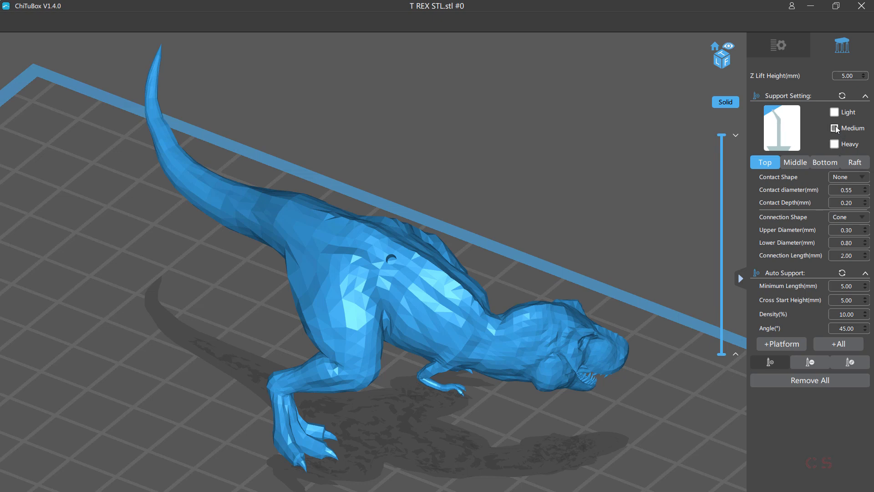
left_click(836, 127)
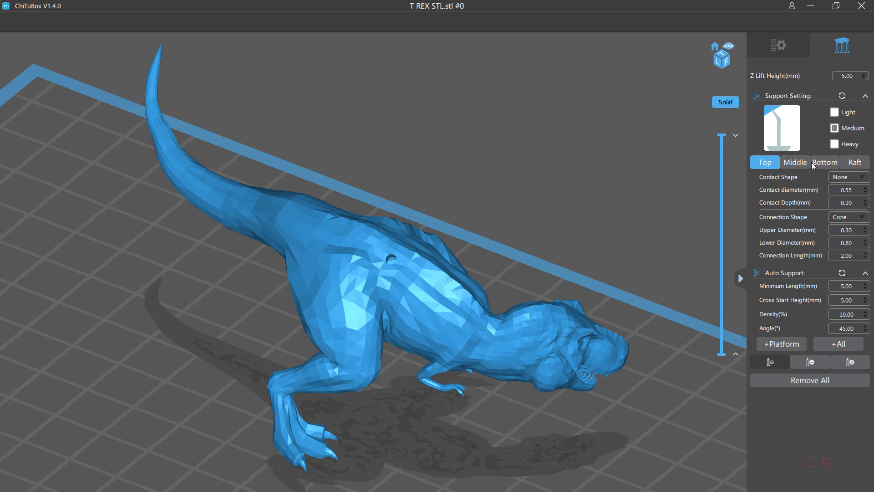
left_click(825, 162)
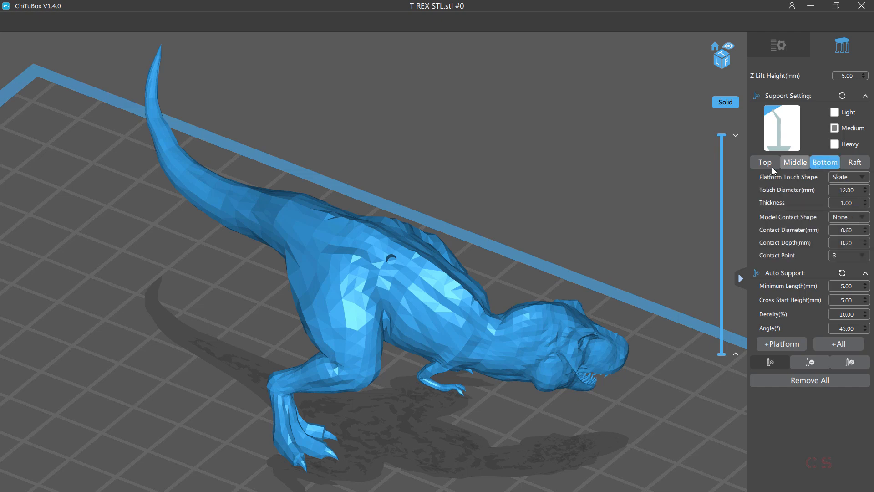
left_click(764, 162)
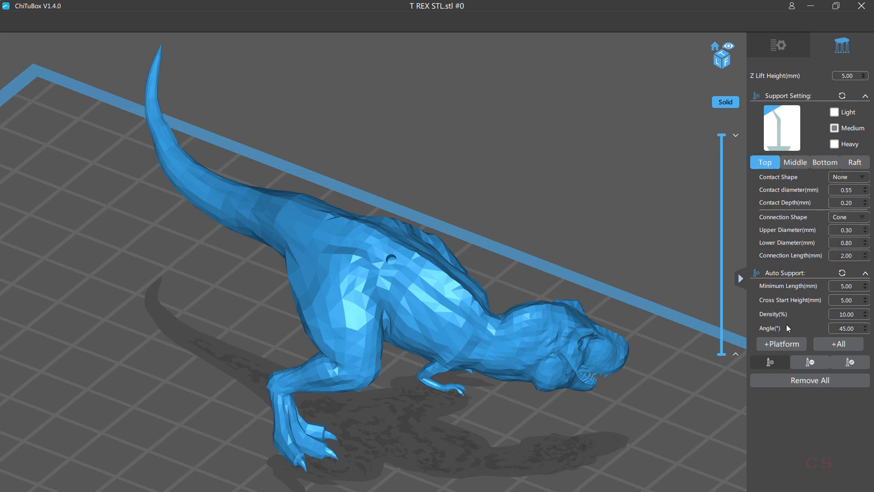
mouse_move(609, 197)
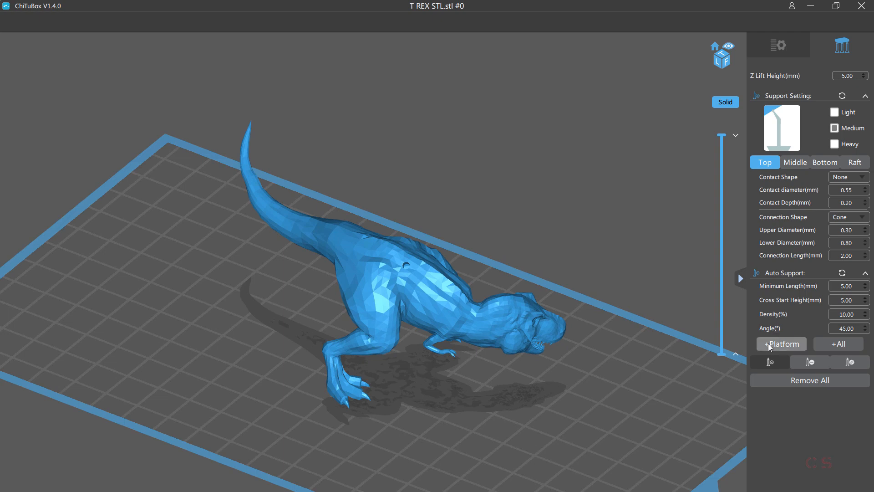
left_click(782, 343)
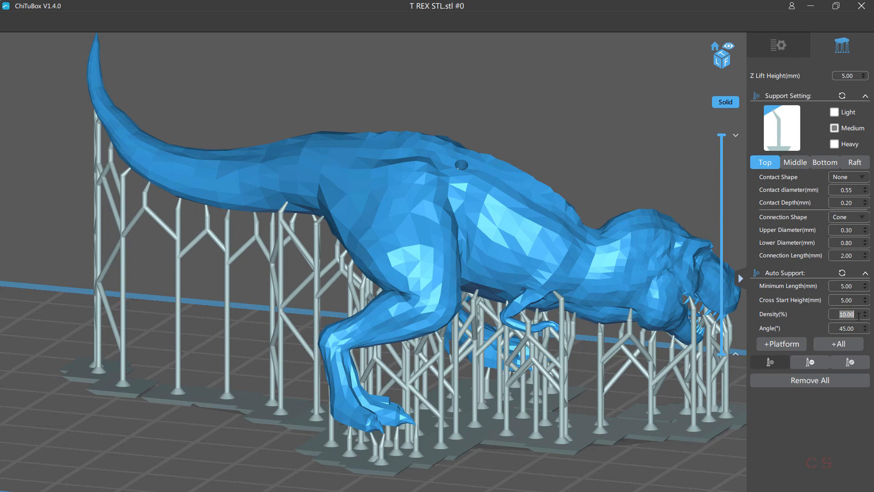
- Raise Density(%) to 50 and remove all the sparse supports
type("50")
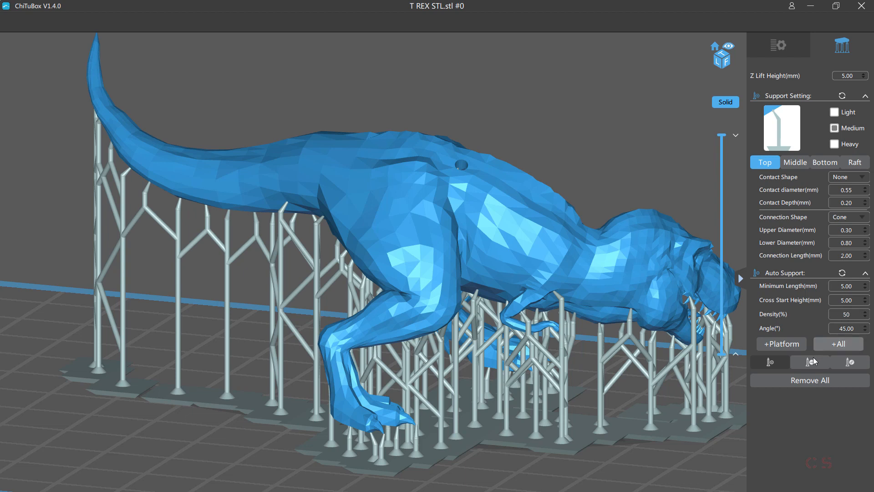
left_click(809, 380)
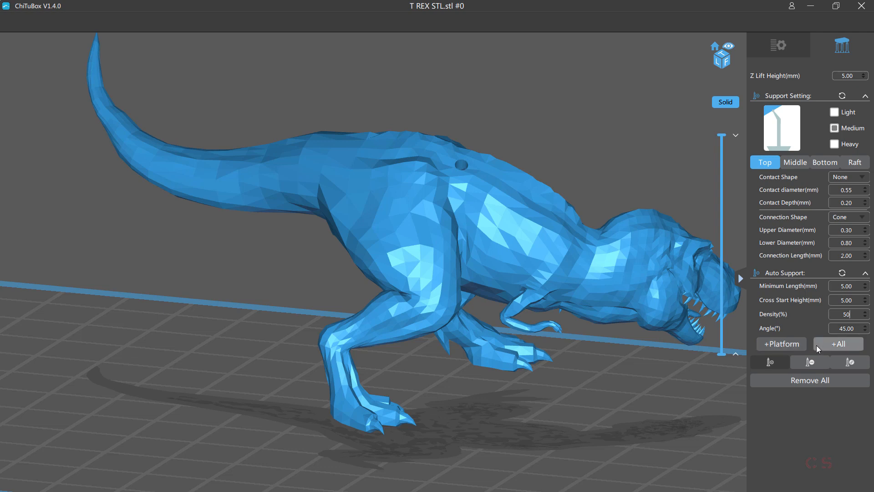
- Auto-generate 50% supports, add one under the forearm and delete an extra support
left_click(838, 343)
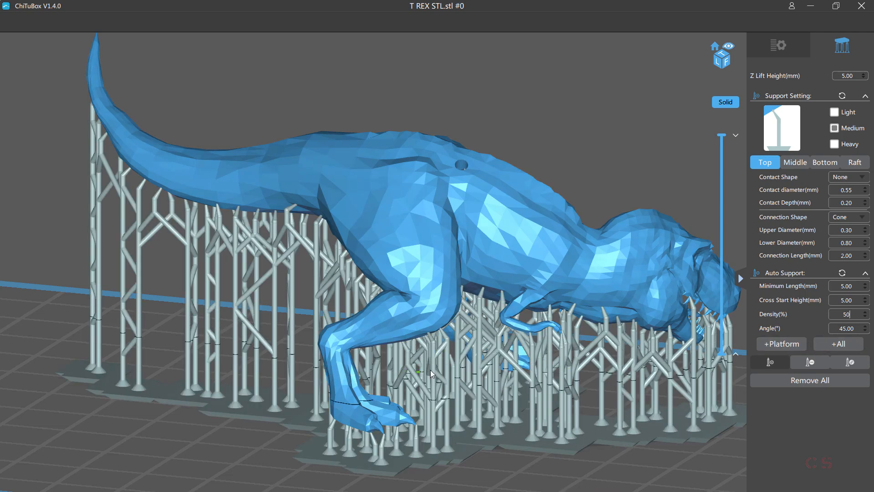
mouse_move(770, 362)
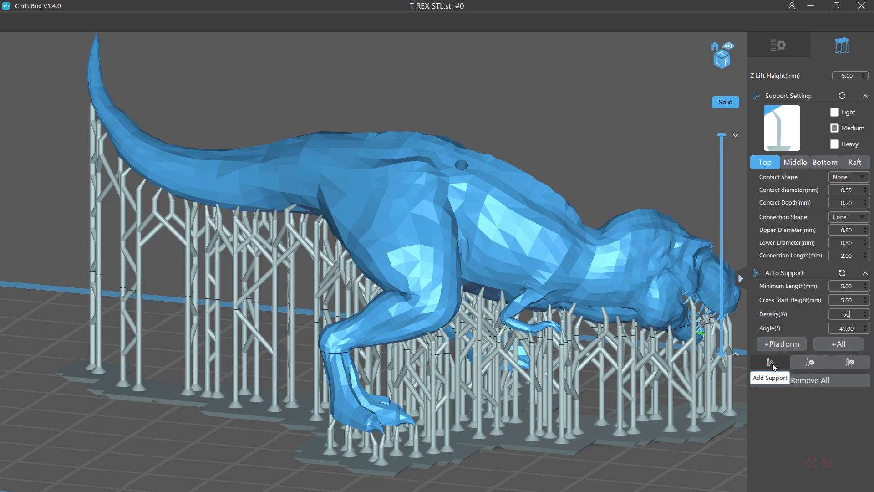
mouse_move(848, 363)
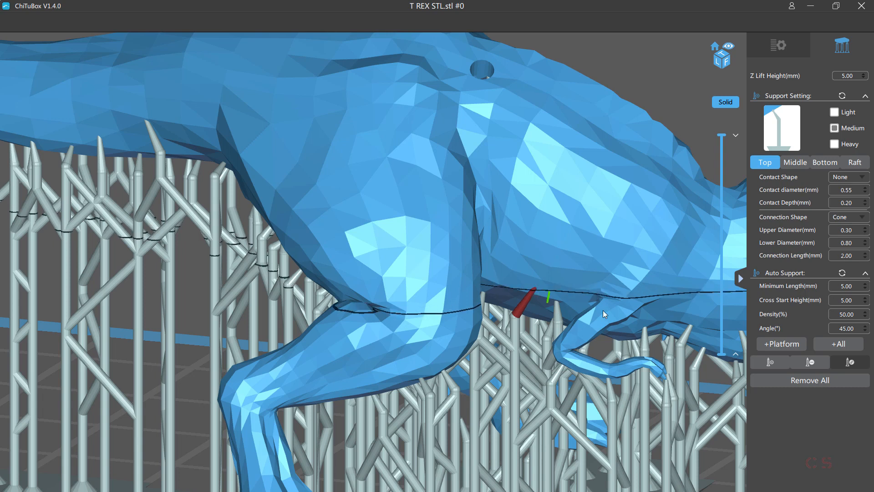
left_click(809, 362)
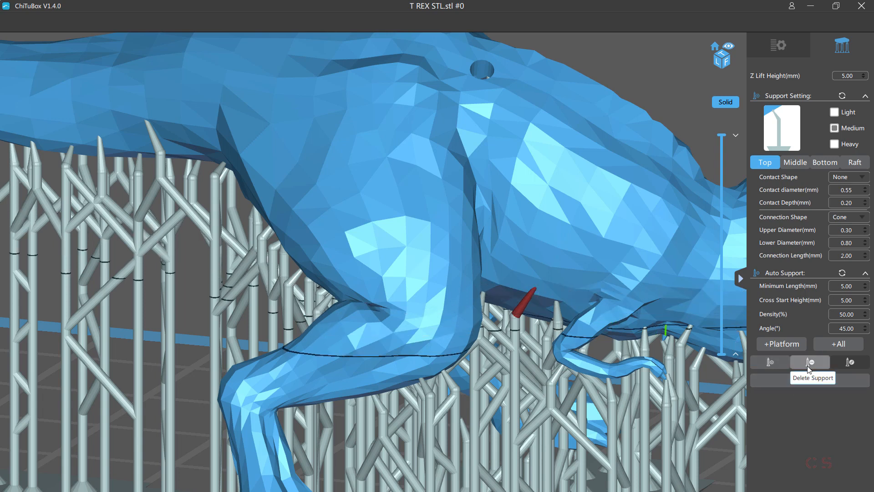
left_click(808, 361)
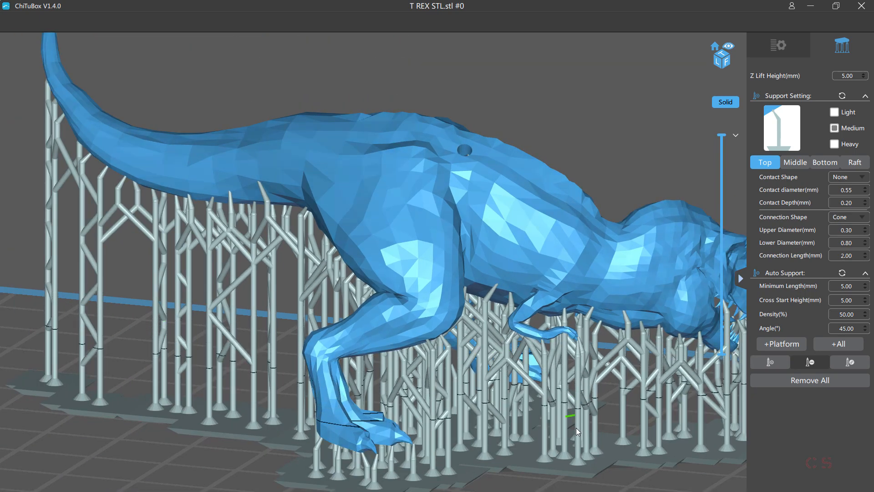
left_click(623, 421)
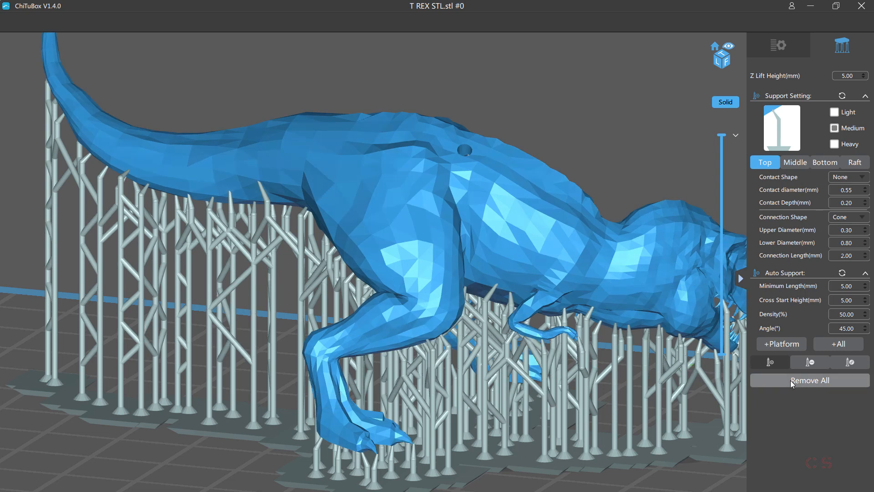
- Remove all supports and try Sphere contact tips on a regenerated set
left_click(809, 380)
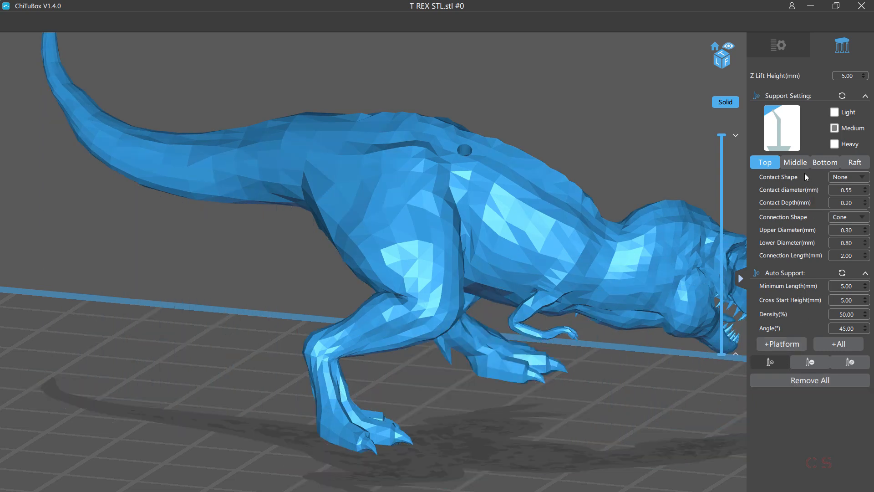
left_click(848, 176)
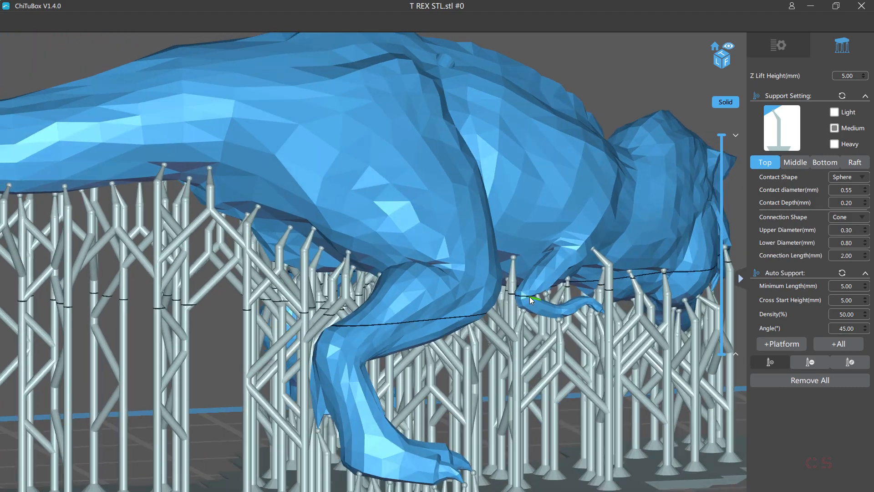
left_click_drag(530, 300, 481, 300)
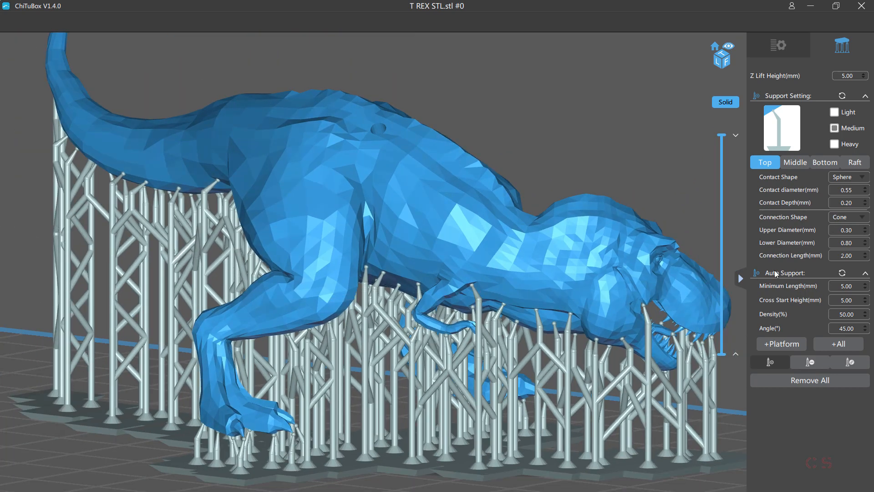
- Remove the sphere-tipped supports and set Contact Shape back to None
left_click(809, 380)
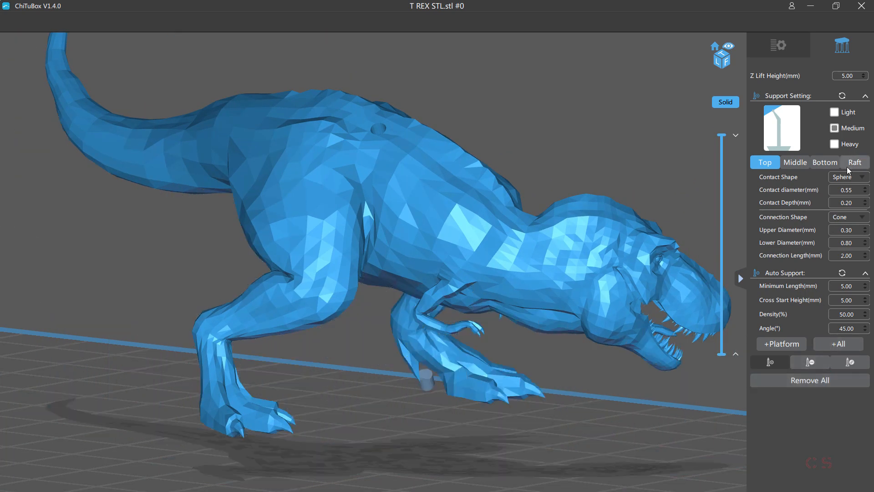
left_click(845, 177)
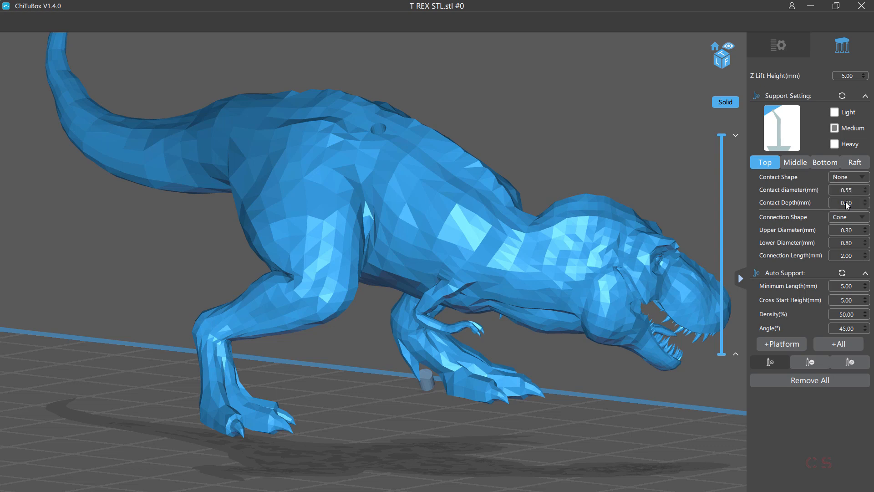
mouse_move(810, 362)
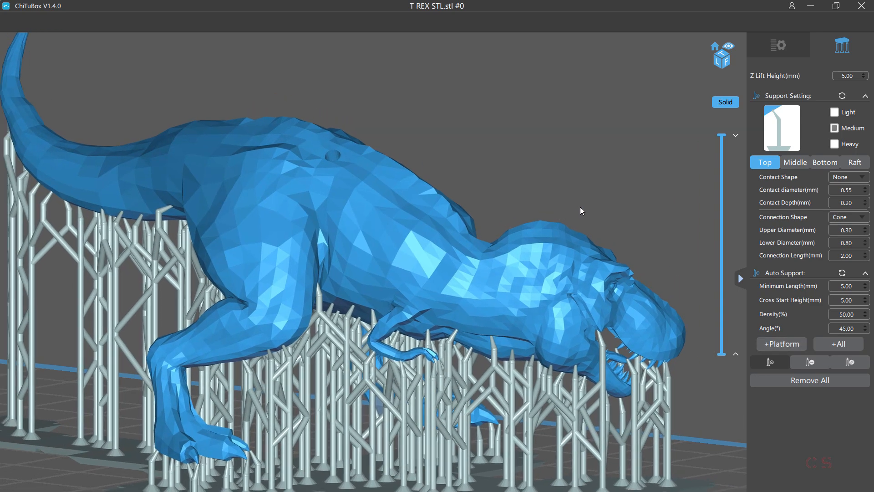
left_click_drag(582, 210, 394, 253)
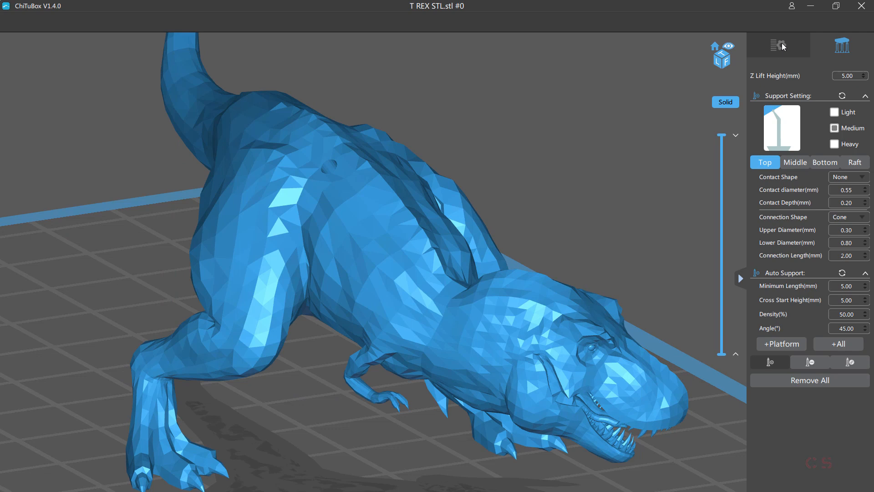
left_click(778, 46)
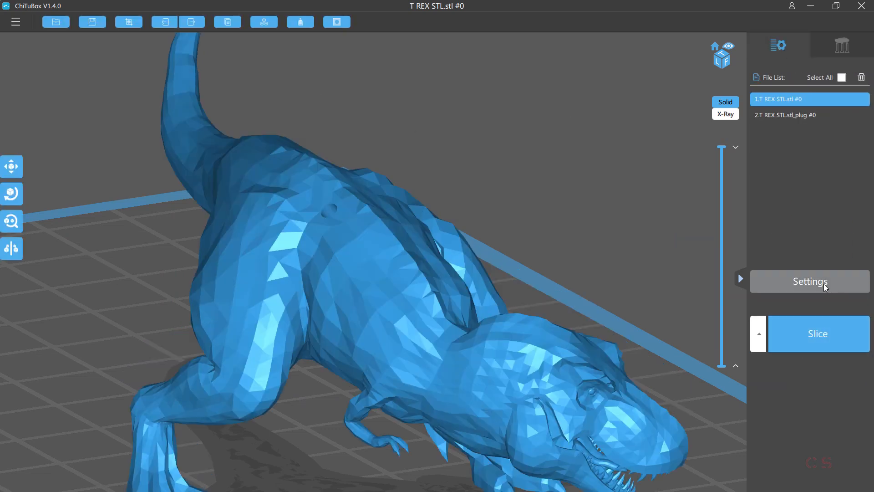
left_click(809, 282)
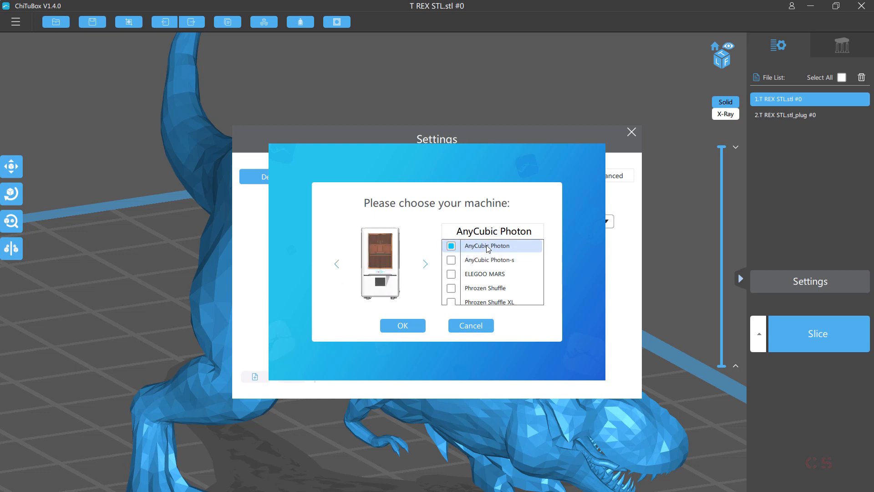
left_click(486, 288)
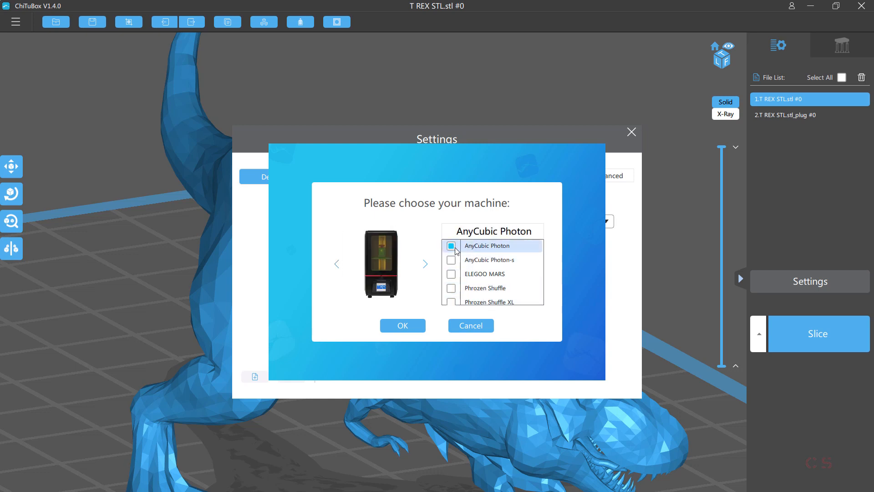
left_click(401, 326)
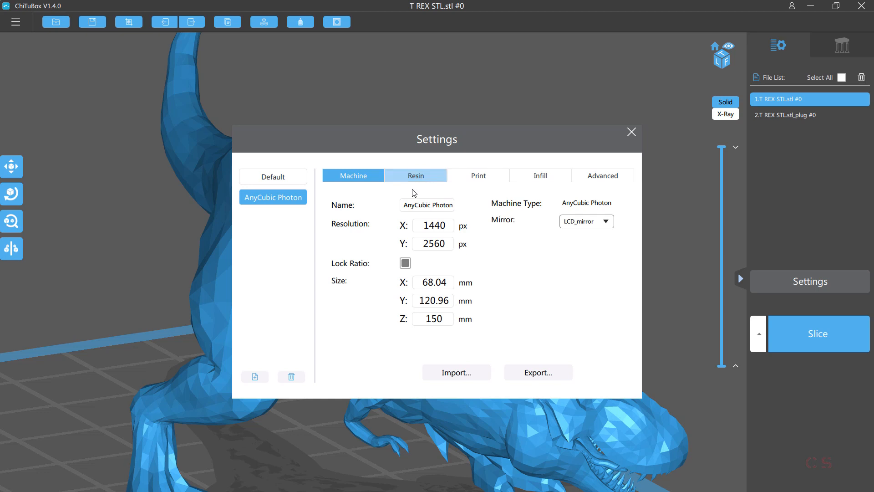
left_click(415, 175)
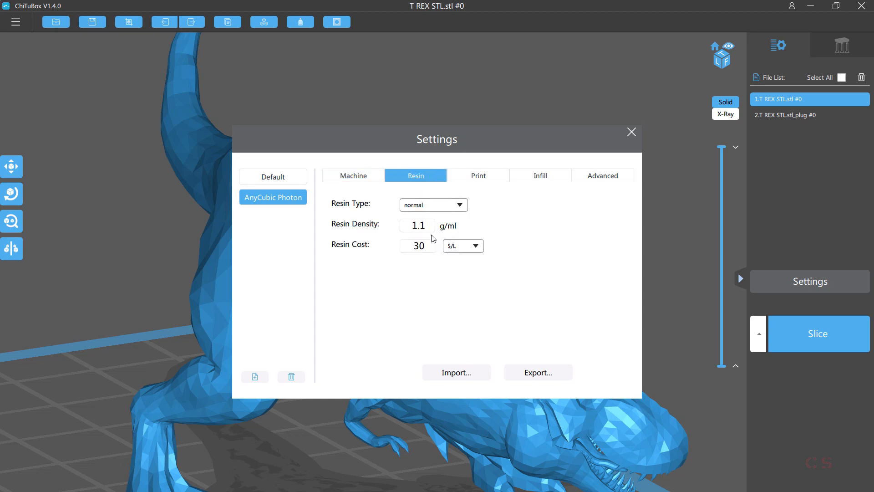
left_click(477, 175)
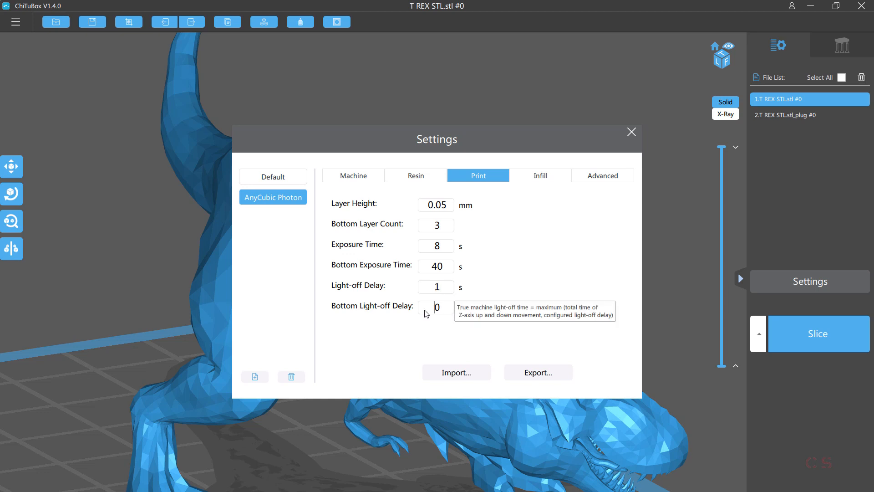
type("1")
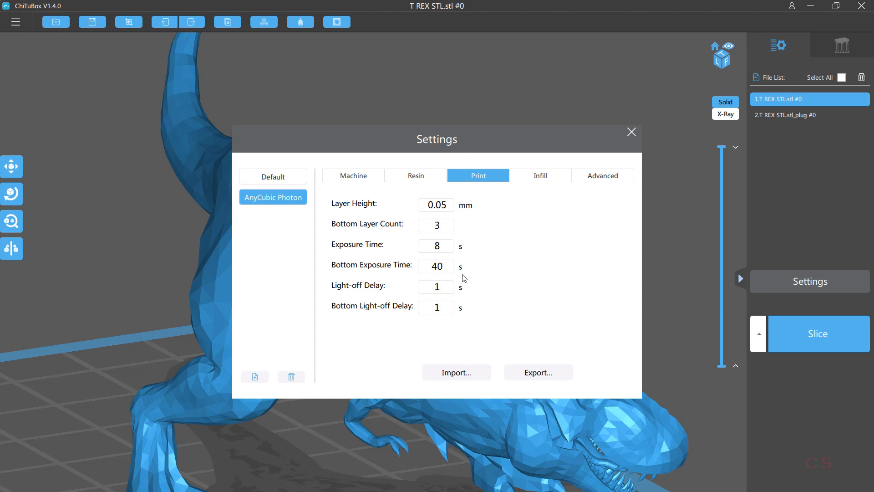
left_click(539, 175)
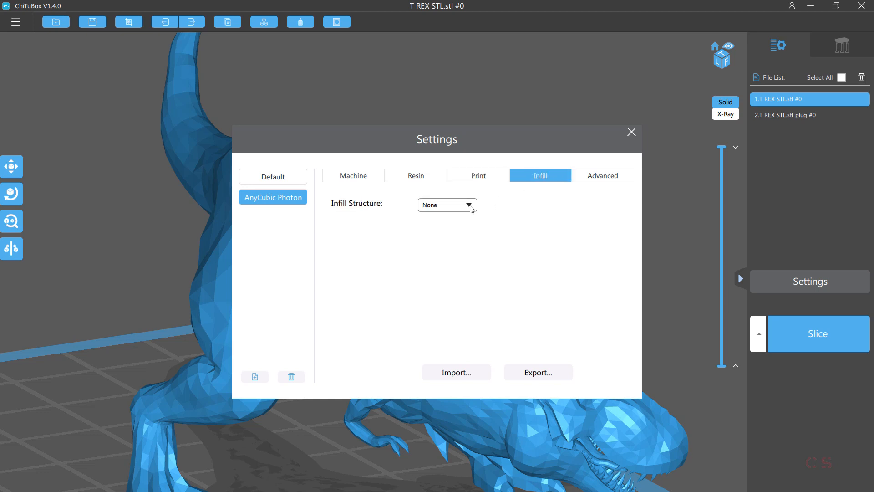
left_click(470, 205)
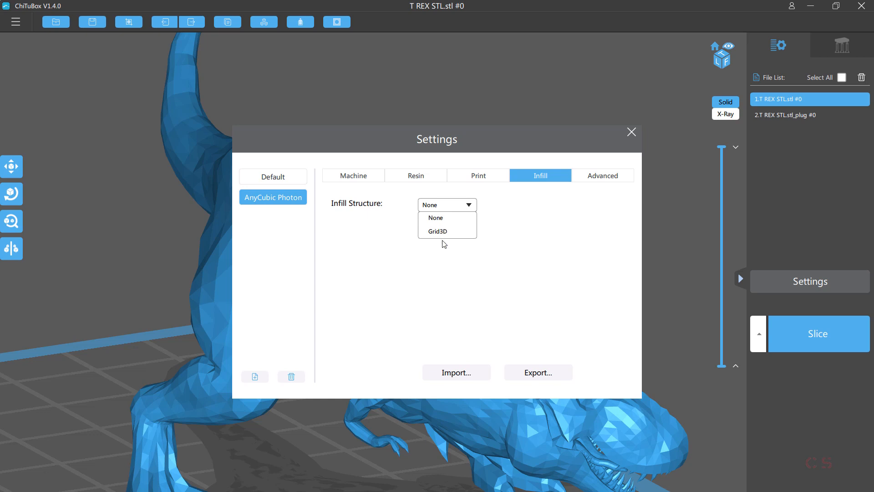
left_click(439, 231)
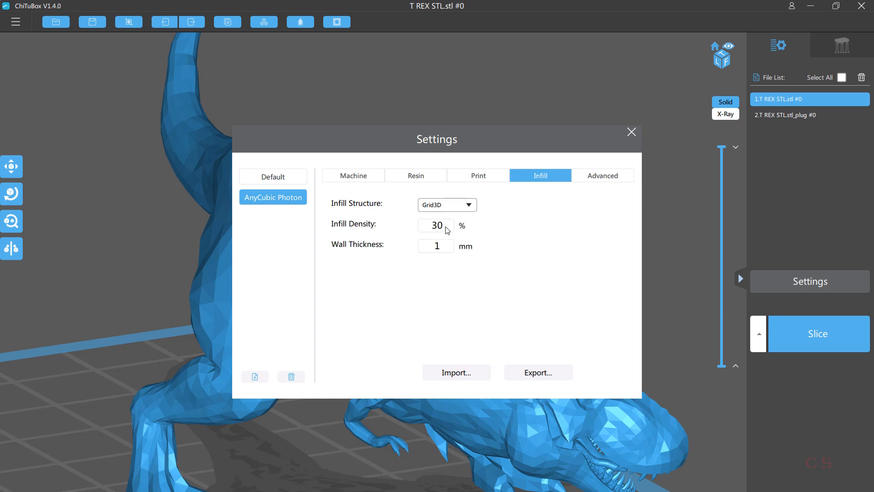
left_click(602, 175)
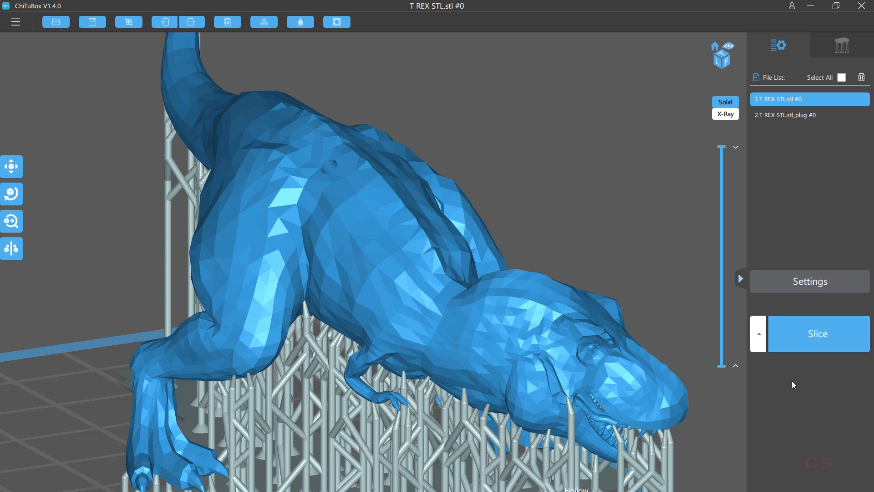
left_click(817, 333)
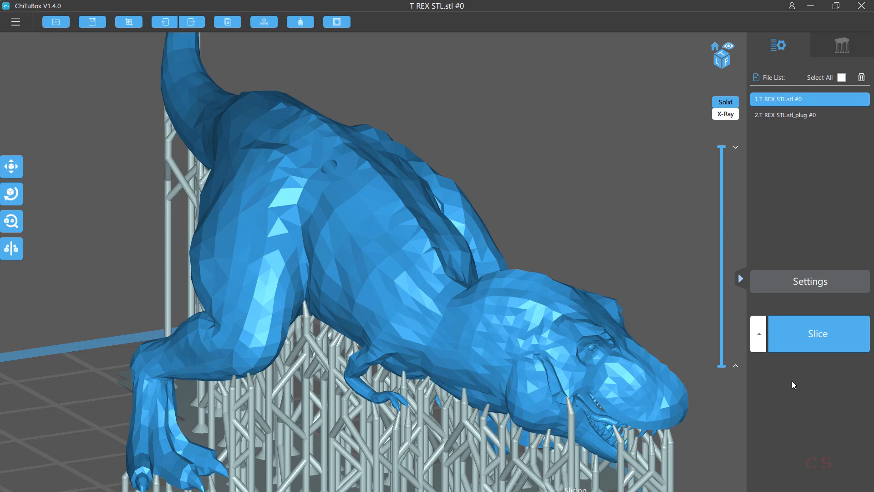
- Slice the T-Rex and preview layers from about 38.9 mm down to 19.4 mm
left_click(818, 333)
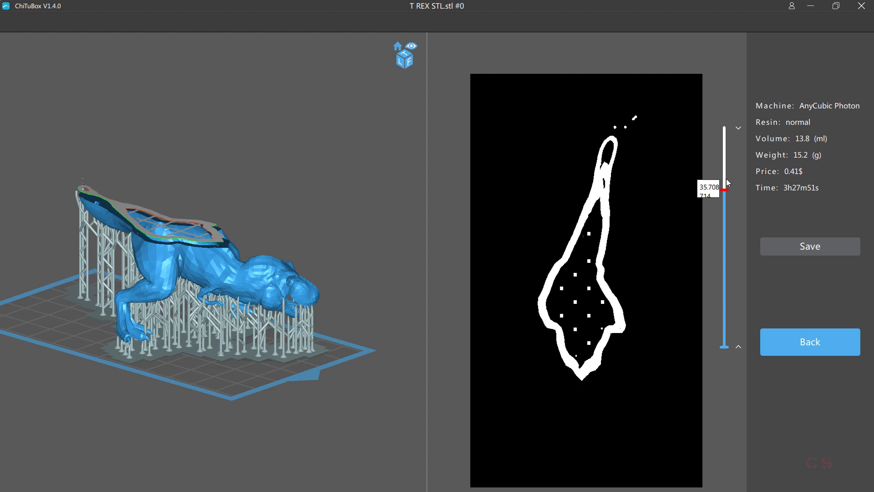
left_click_drag(727, 191, 727, 178)
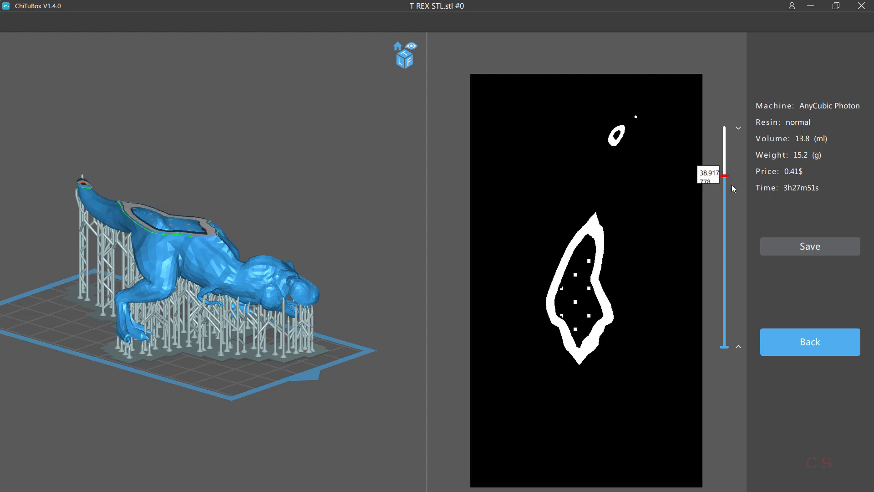
left_click_drag(726, 177, 726, 217)
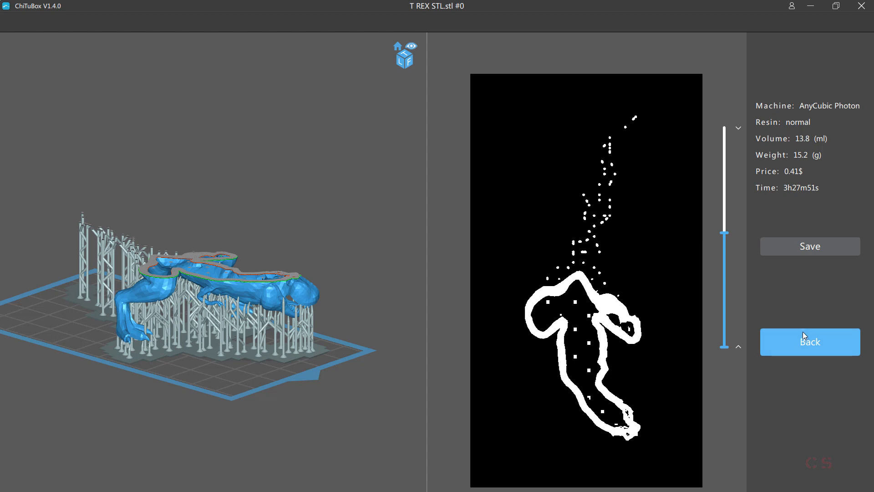
left_click_drag(725, 226, 726, 232)
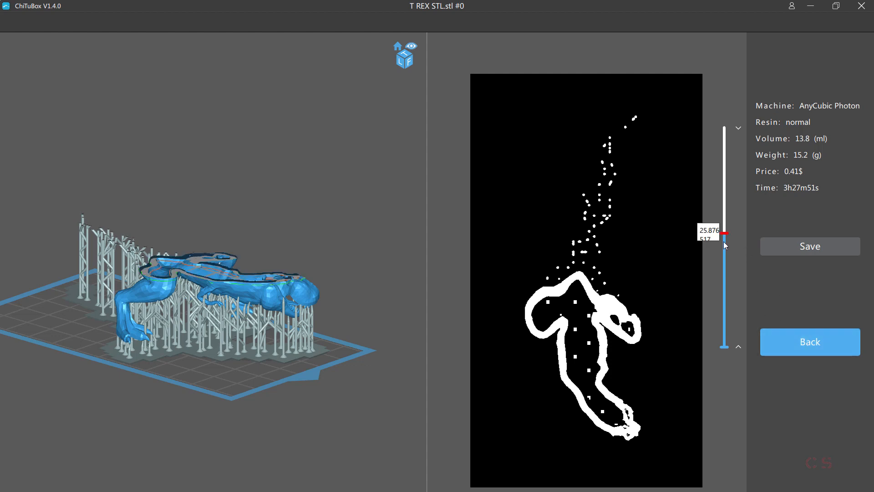
left_click_drag(726, 233, 726, 262)
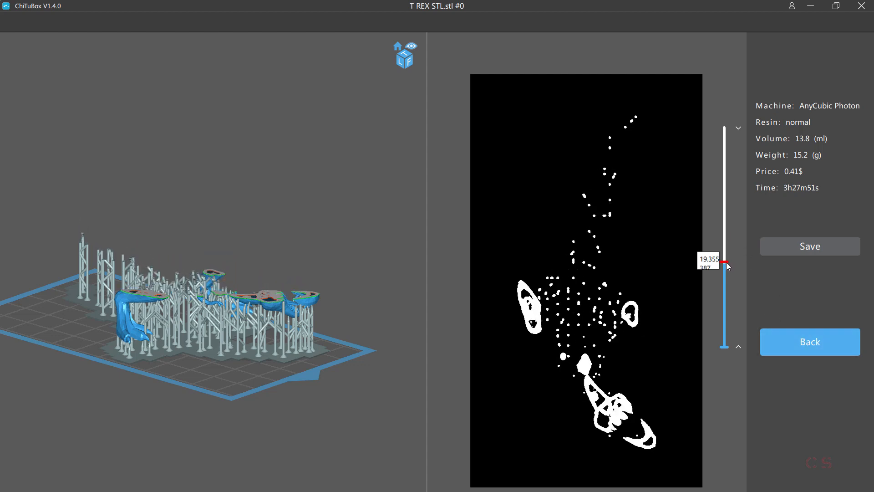
left_click_drag(726, 263, 726, 234)
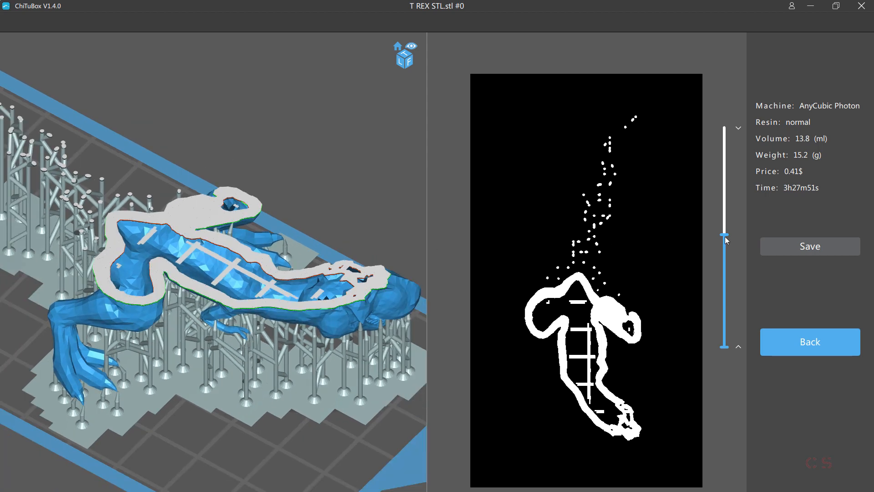
- Scrub layers between about 25.5 and 32.5 mm to examine the shell and lattice
left_click_drag(725, 245, 725, 235)
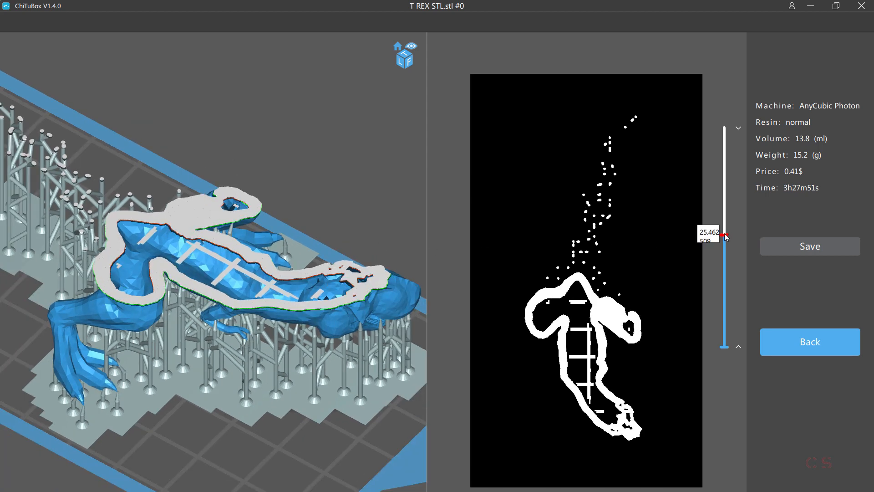
left_click_drag(725, 235, 725, 228)
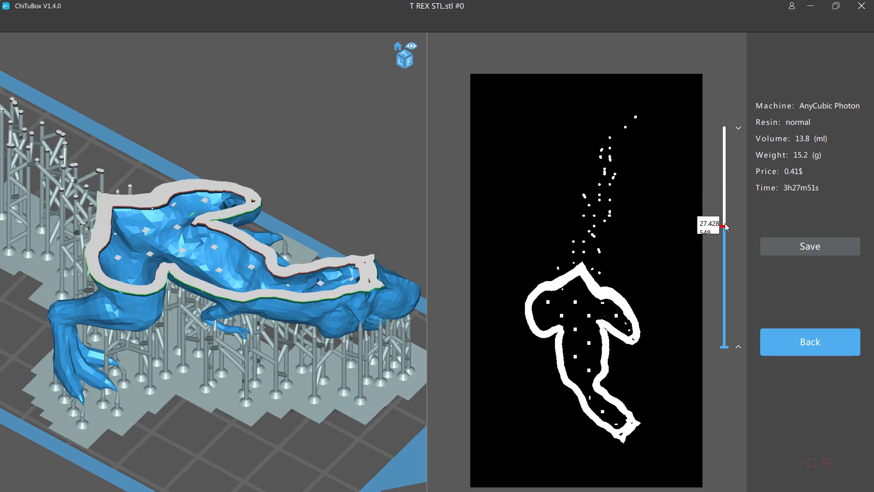
left_click_drag(726, 227, 726, 202)
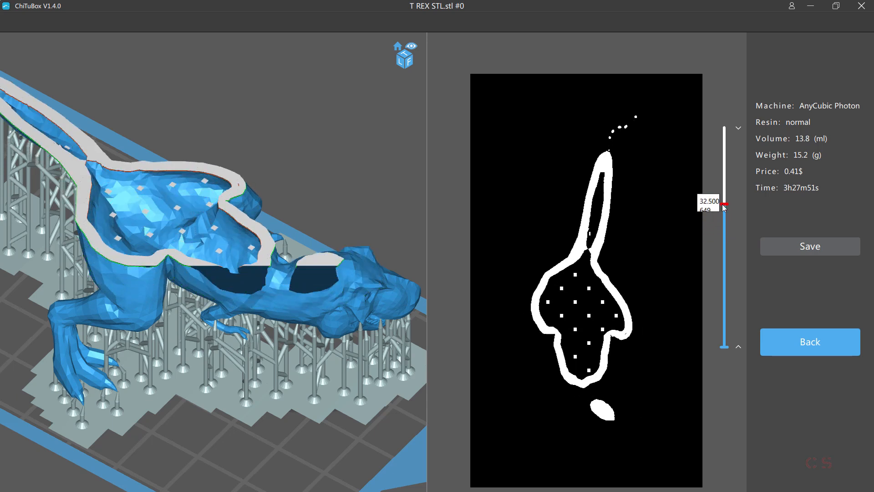
left_click_drag(726, 202, 726, 213)
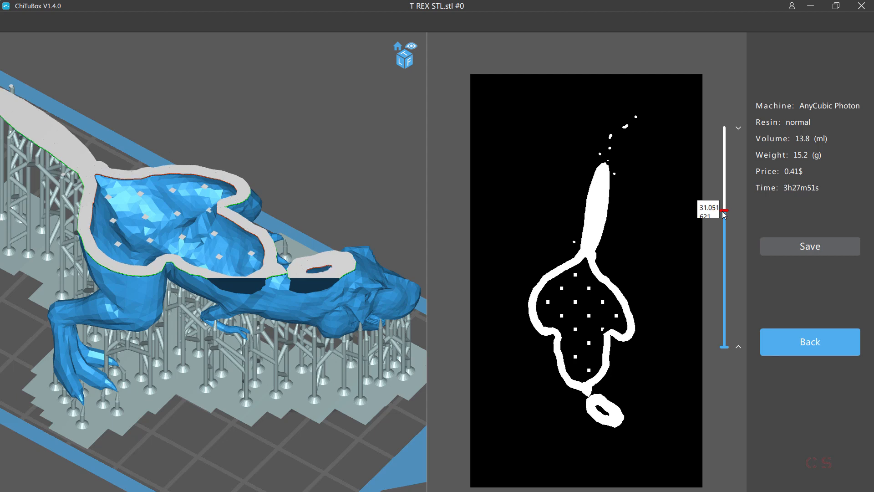
left_click_drag(725, 212, 725, 217)
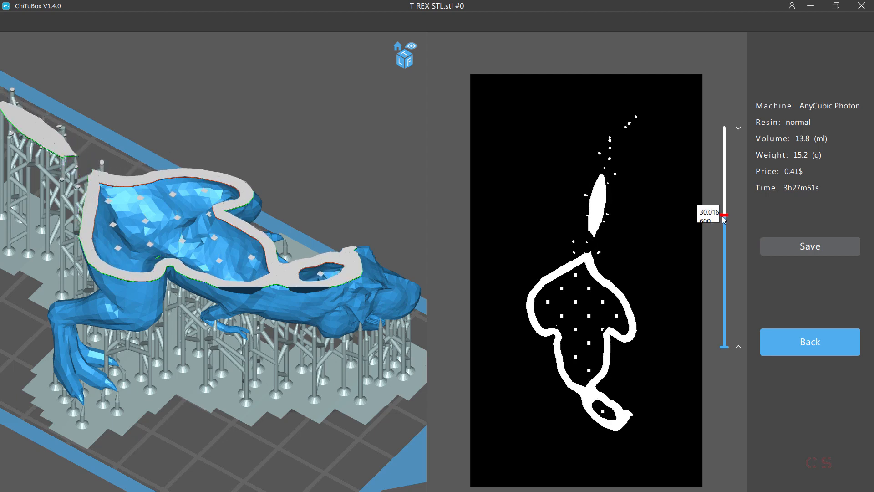
left_click_drag(726, 214, 726, 218)
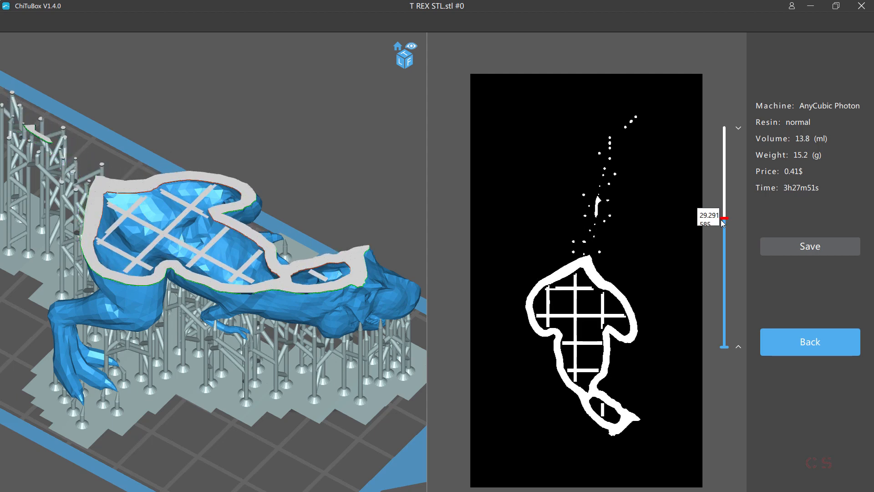
left_click_drag(726, 216, 726, 221)
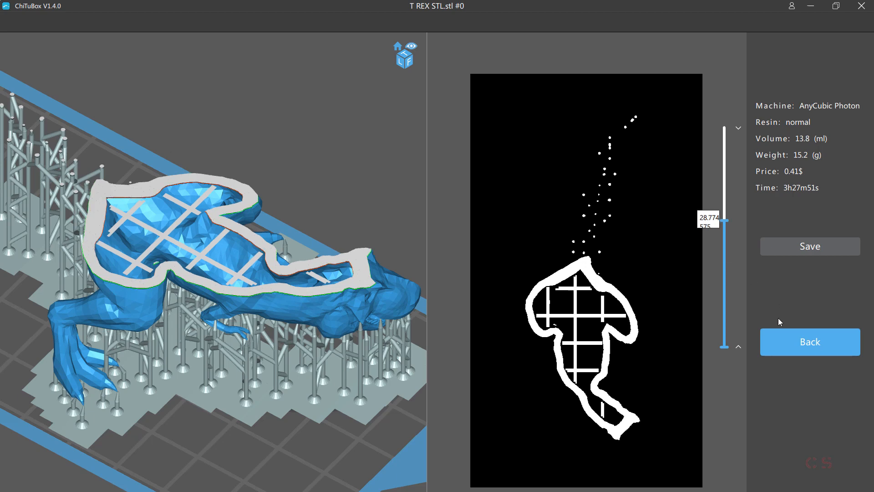
- Leave the slice preview with Back and orbit around the full supported T-Rex
left_click(809, 342)
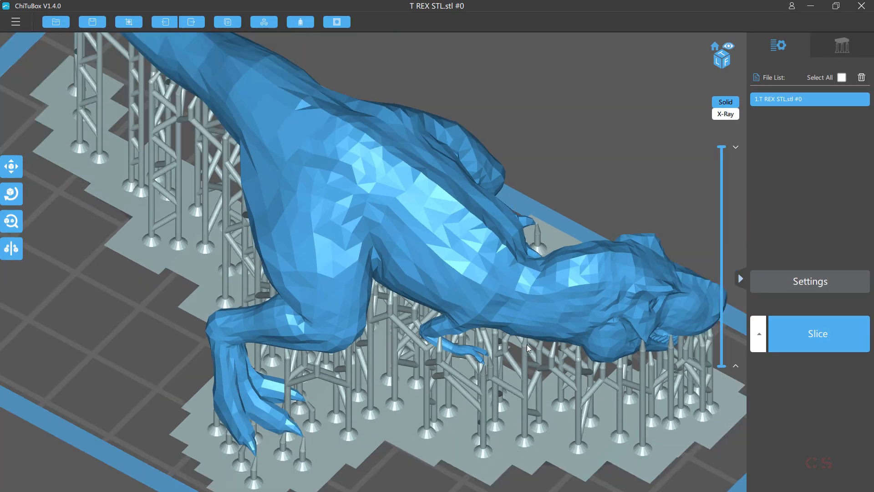
left_click_drag(528, 349, 444, 350)
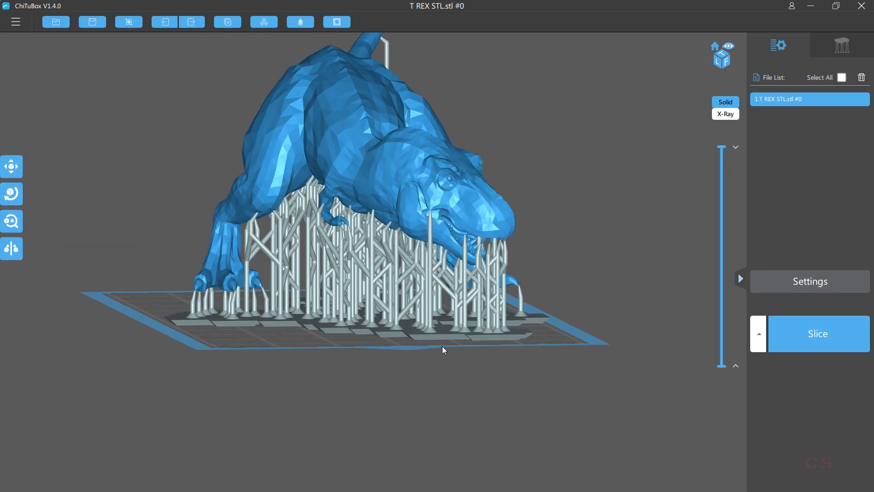
left_click_drag(444, 350, 401, 349)
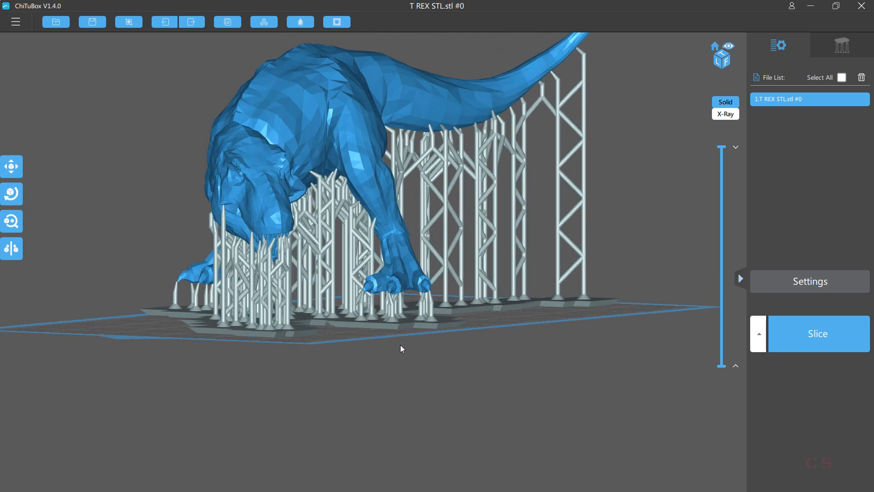
left_click_drag(402, 349, 329, 351)
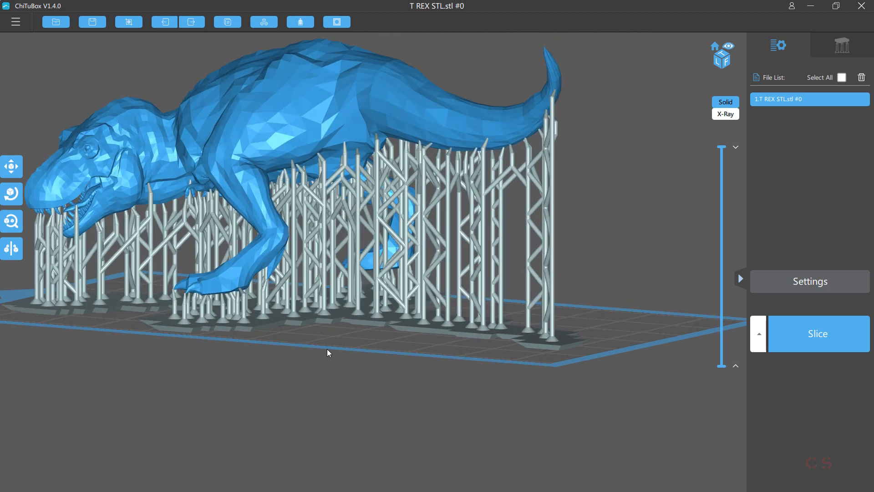
left_click_drag(328, 353, 386, 359)
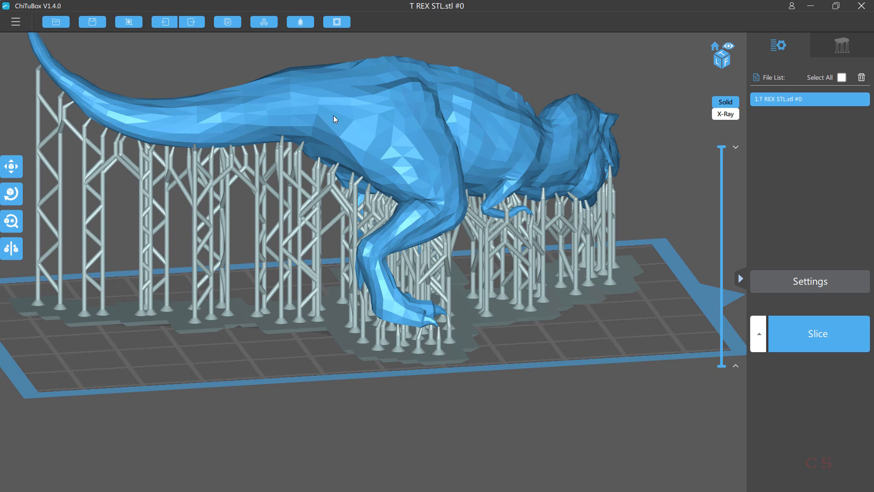
- Save the T-Rex scene via Save As with file type ChituBox project (*.chitubox) in the Print 3D folder
left_click(15, 21)
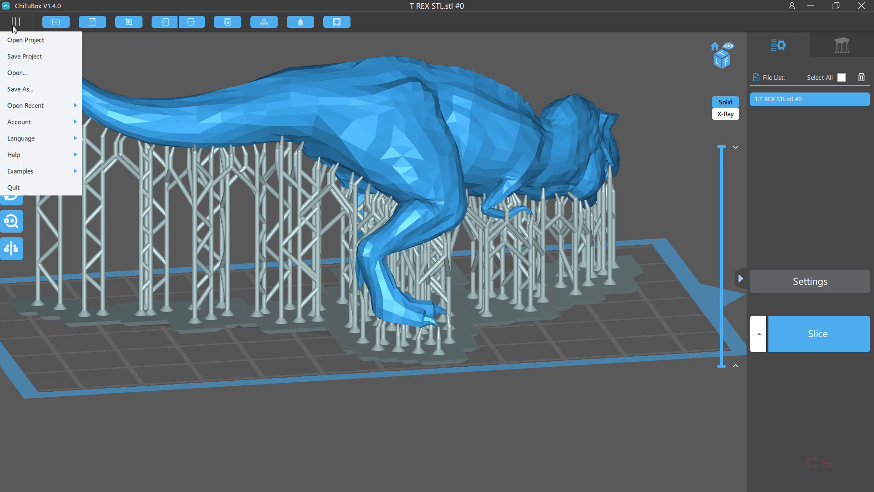
left_click(20, 89)
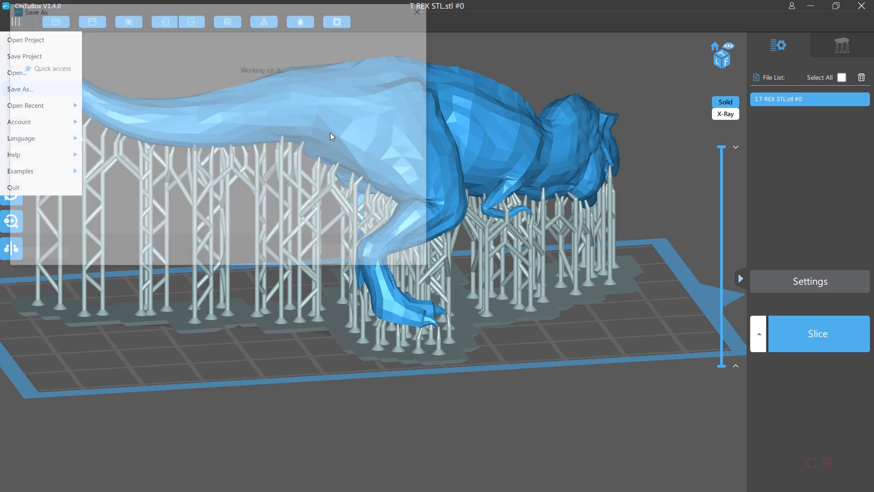
left_click(19, 89)
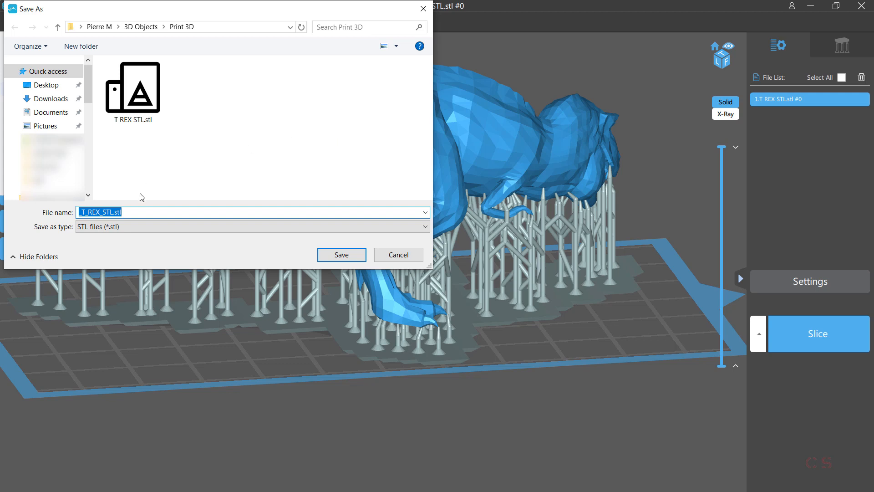
left_click(251, 227)
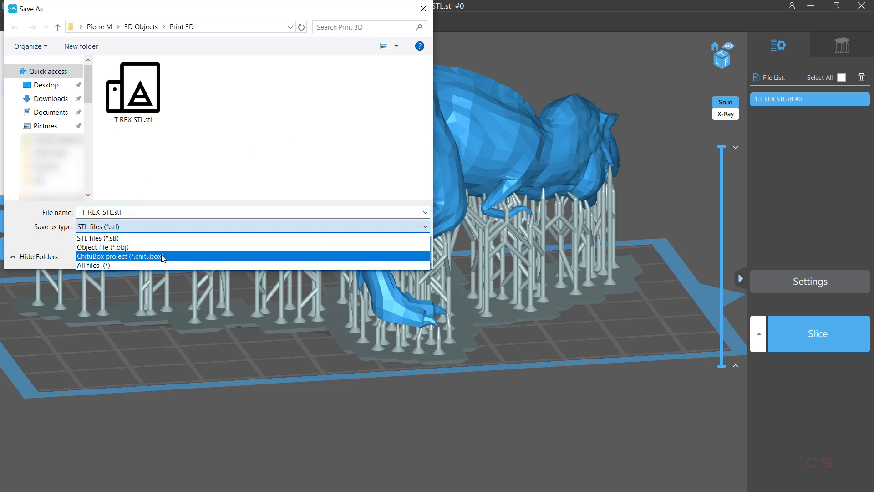
left_click(117, 256)
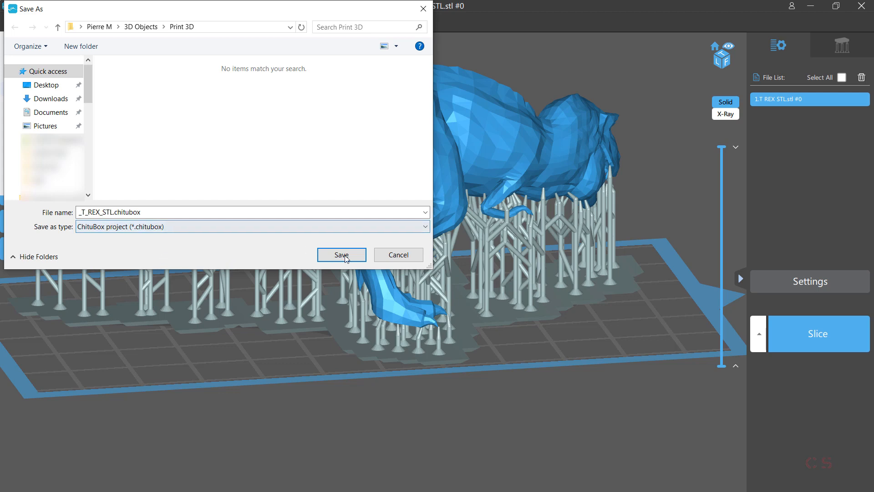